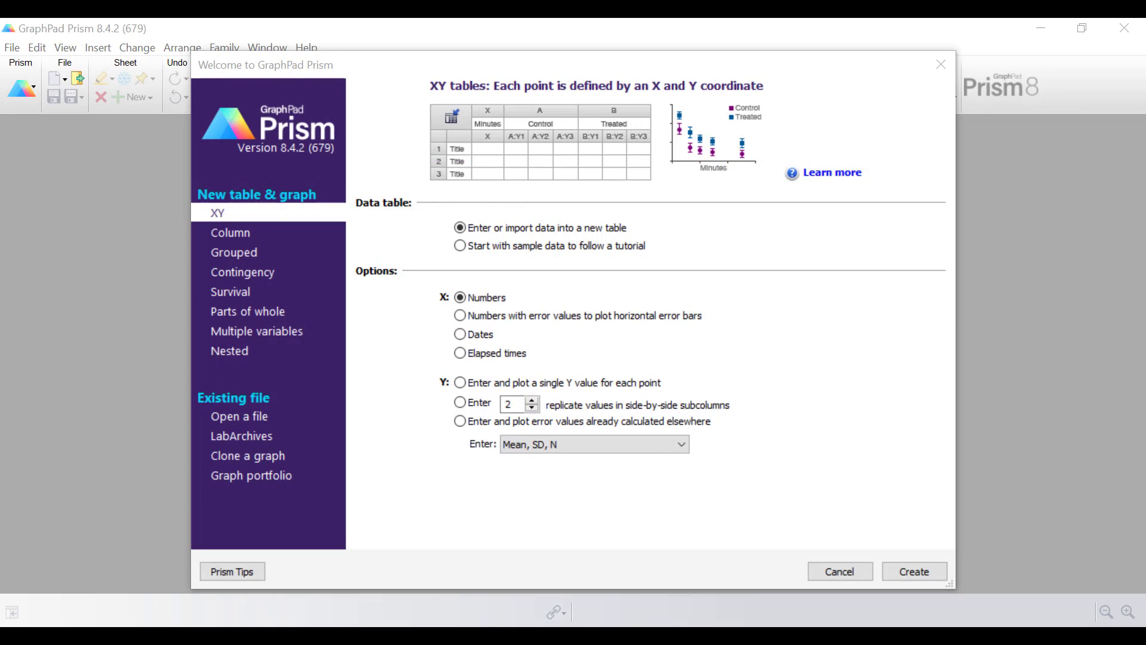
mouse_move(730, 339)
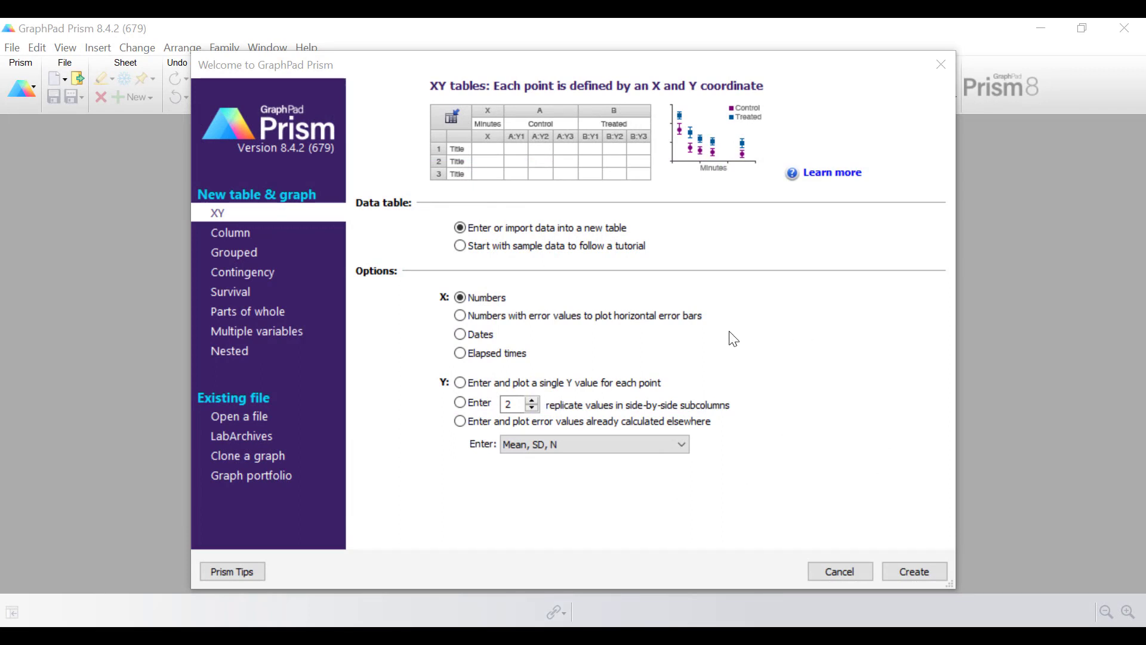
mouse_move(645, 332)
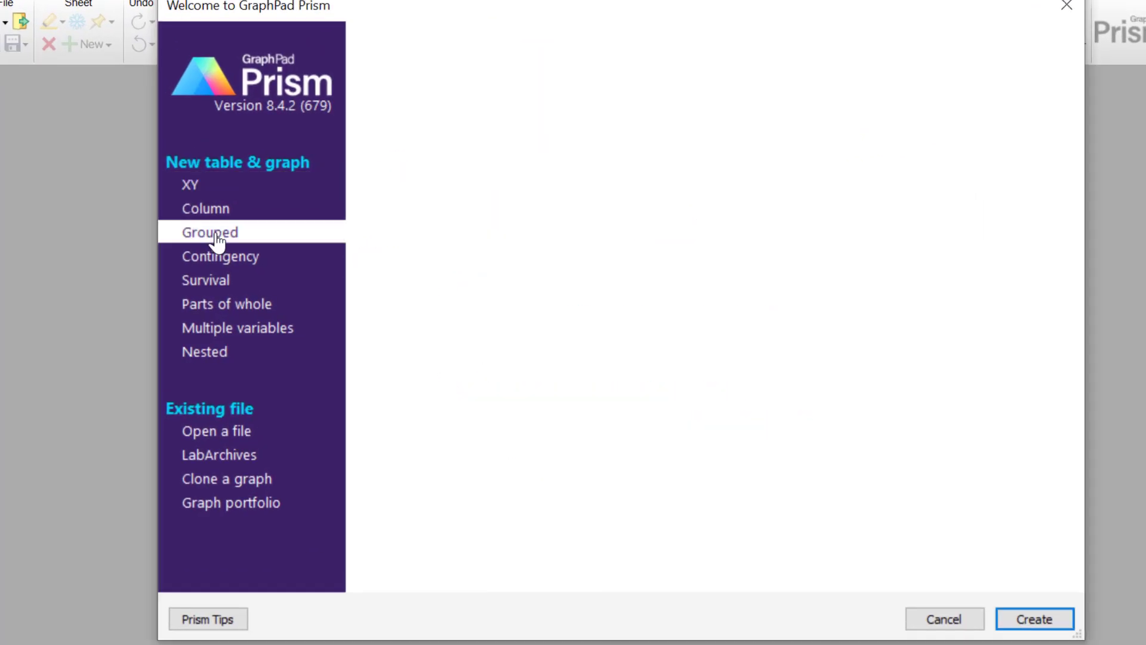
Create a new Grouped table for entering data with a single Y value per point.
left_click(210, 232)
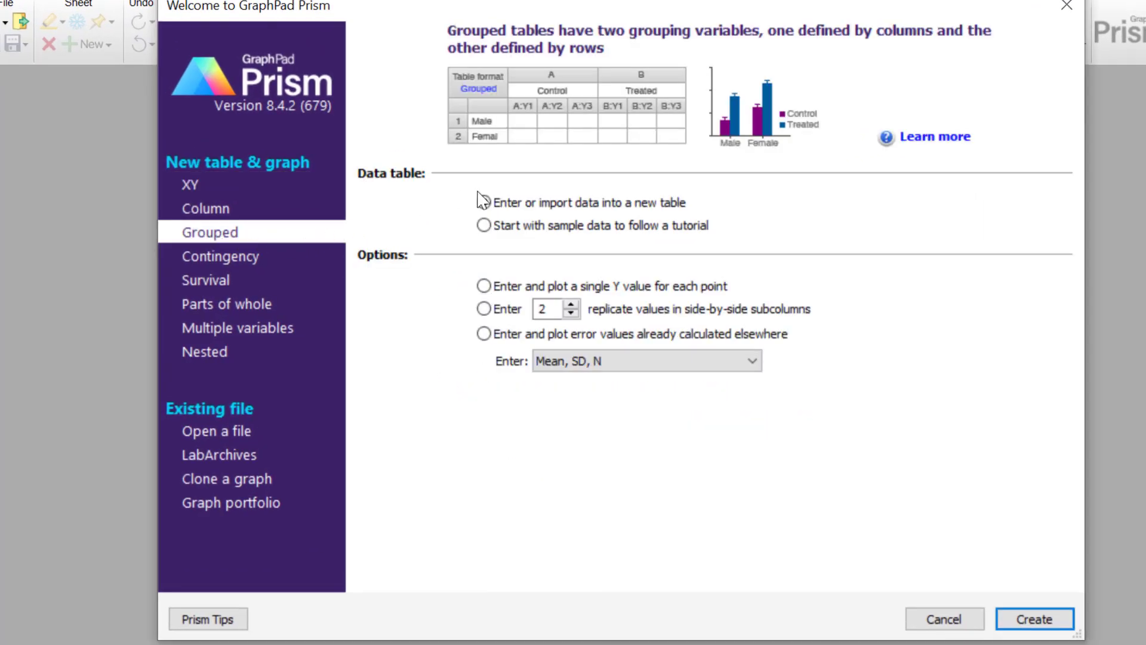
left_click(481, 203)
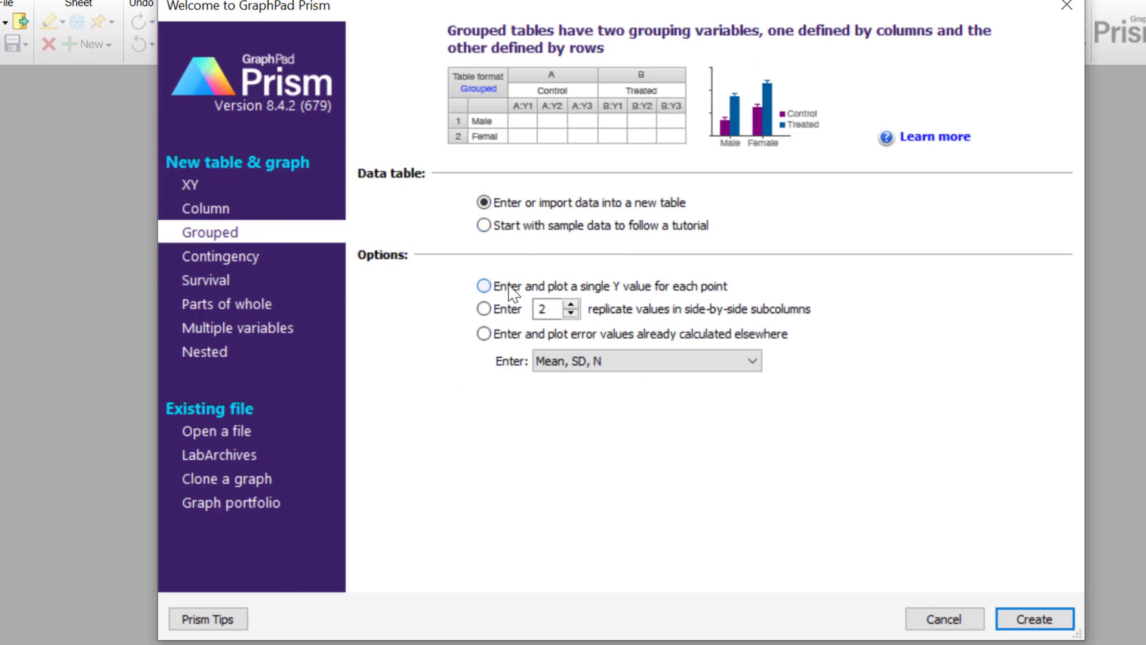
left_click(483, 287)
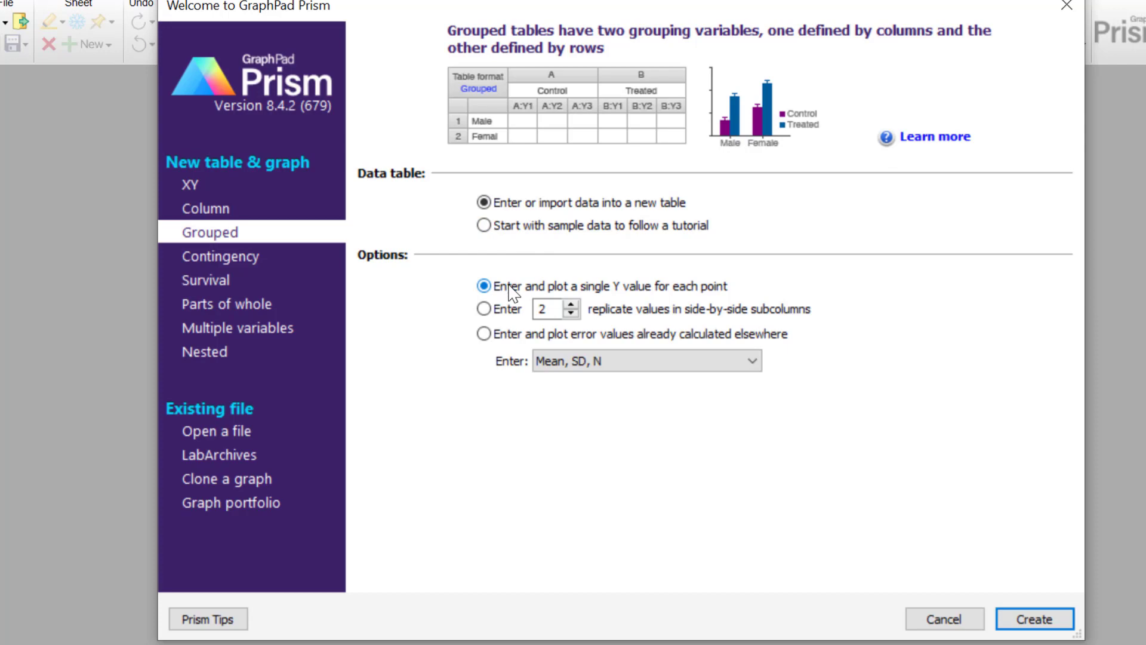
left_click(1033, 618)
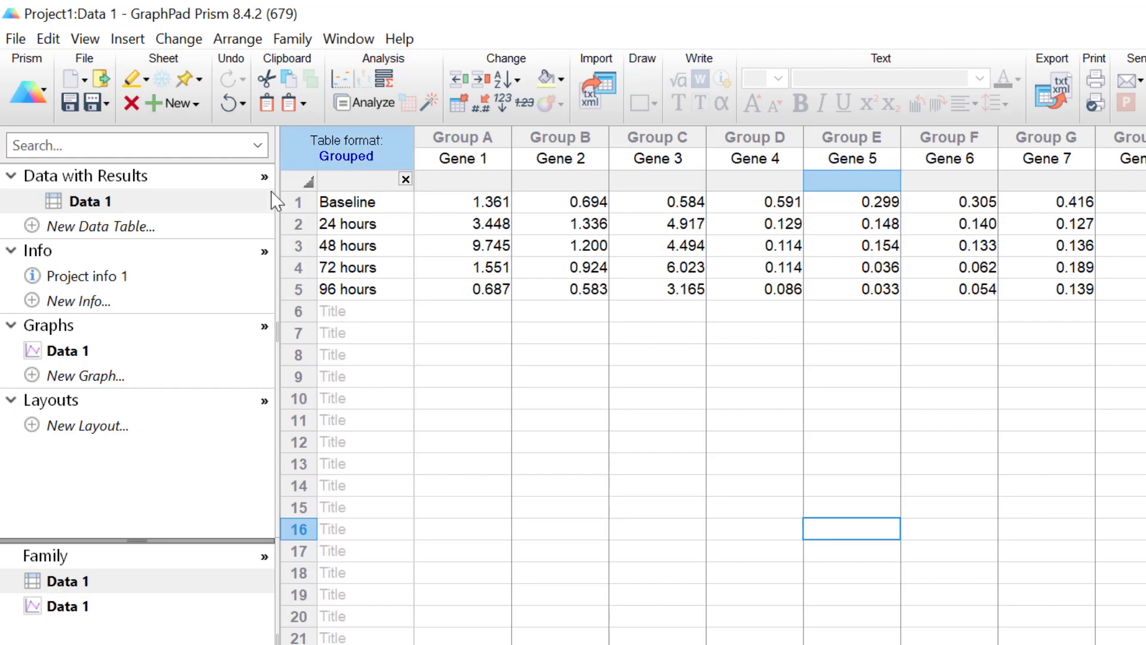
Review the pasted gene data, pointing out the Baseline and 24 hours rows.
left_click(298, 201)
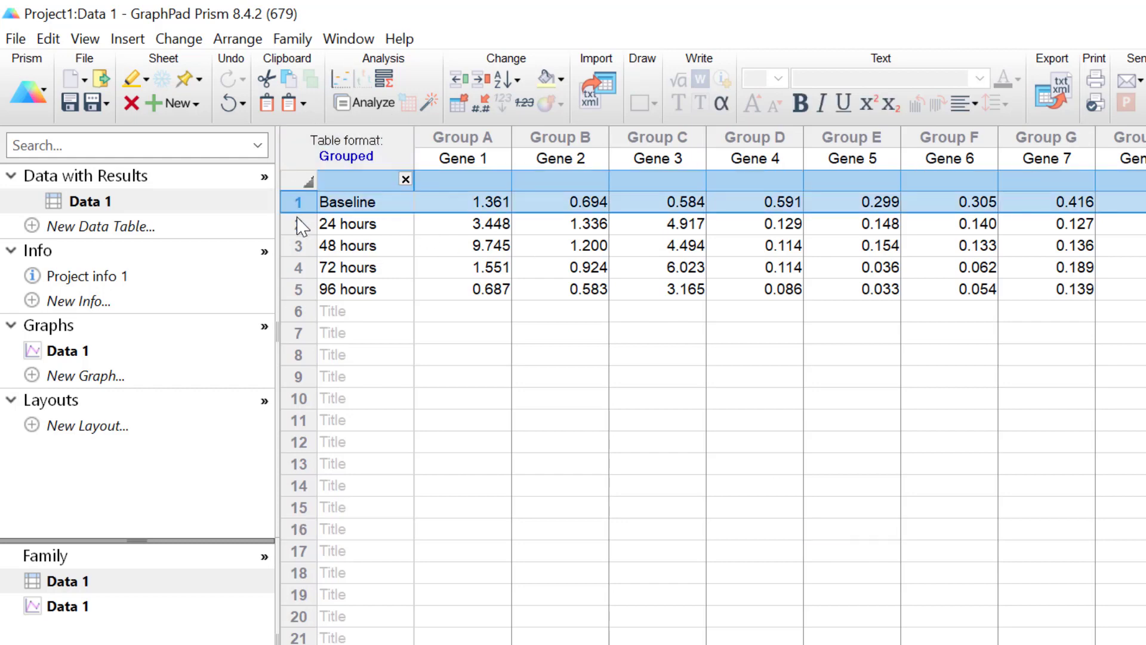
left_click(298, 224)
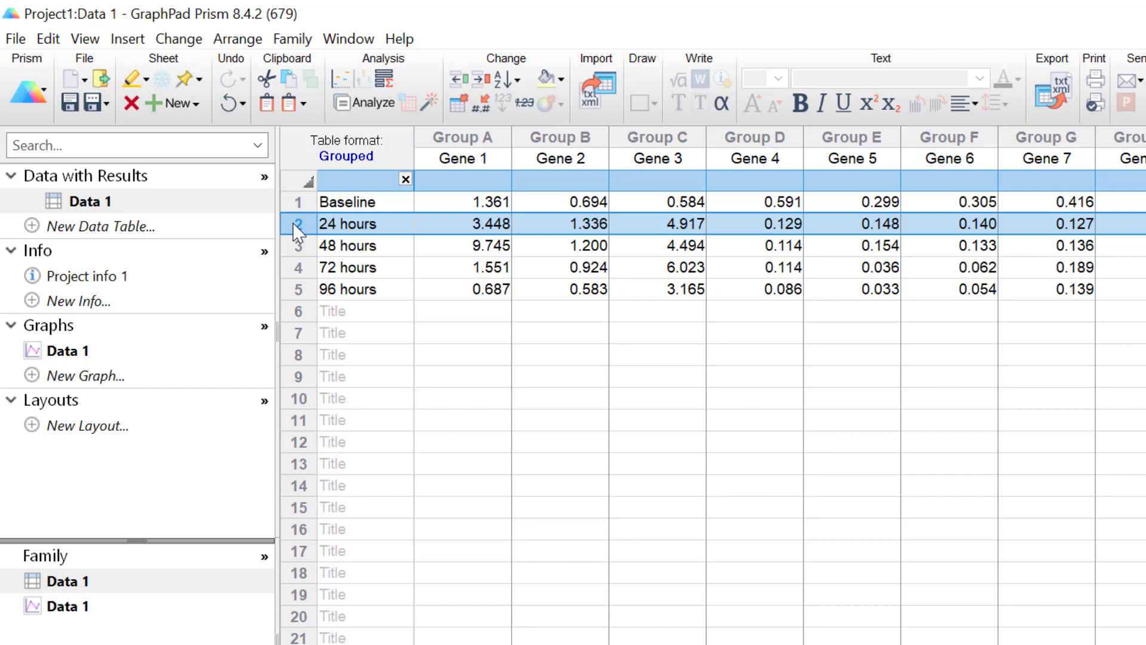
mouse_move(260, 253)
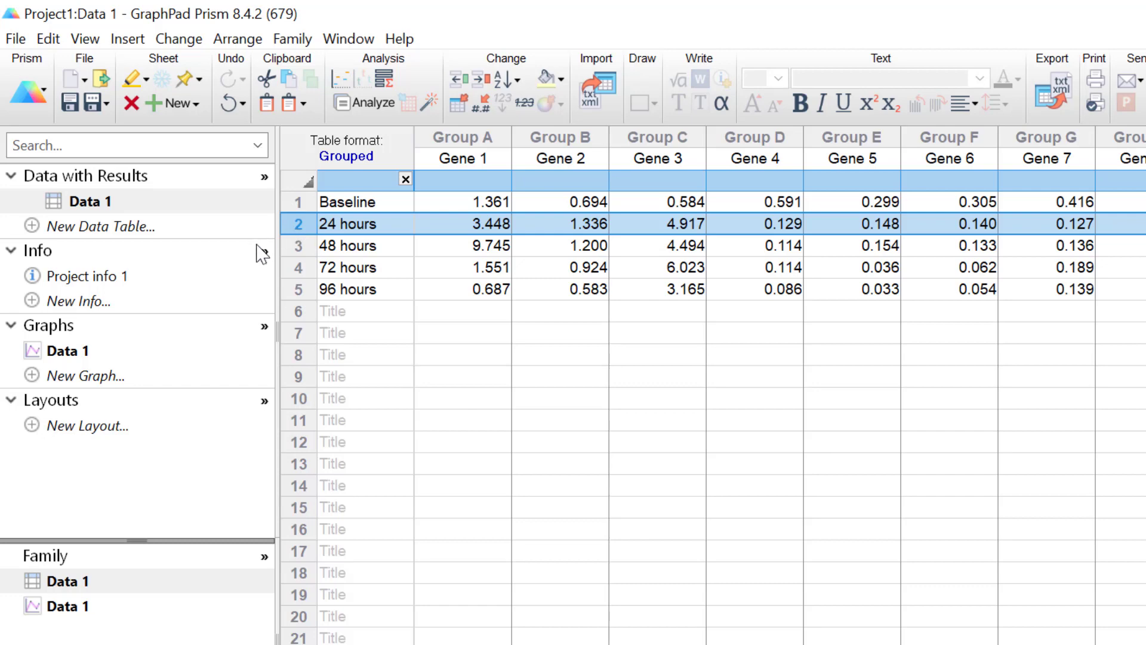
mouse_move(303, 288)
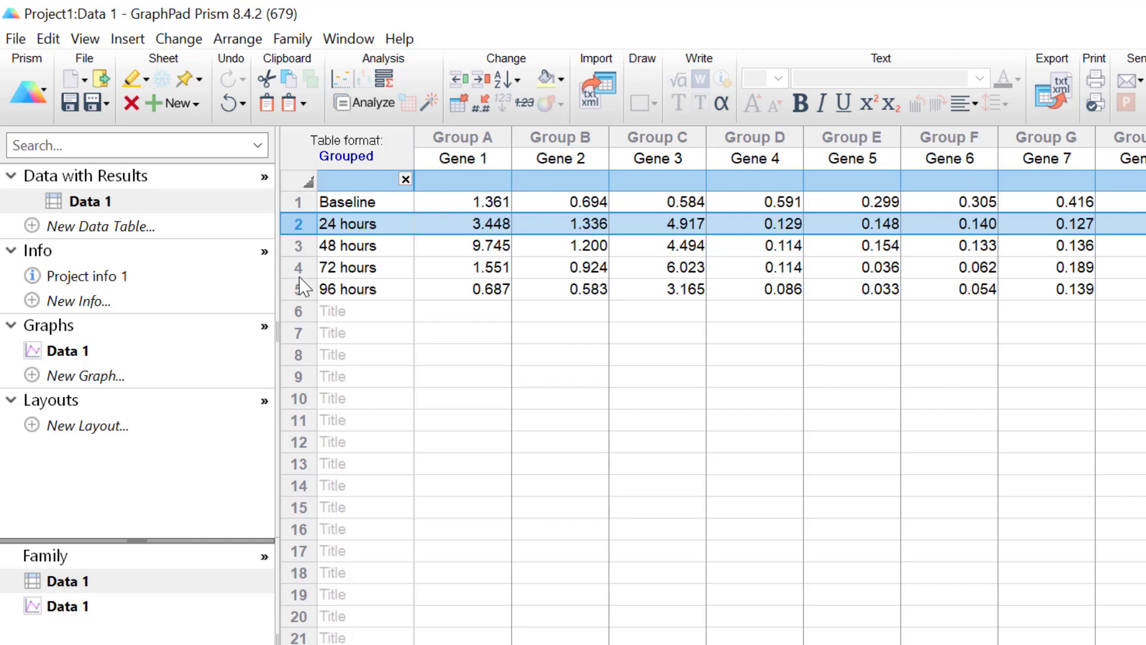
mouse_move(309, 305)
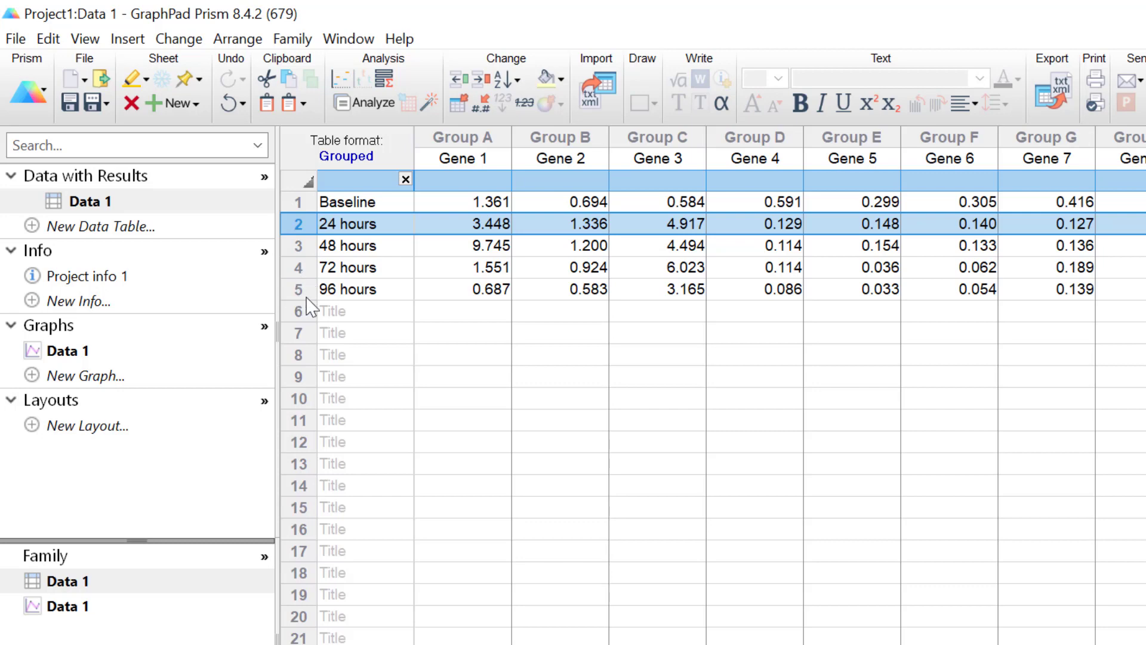
left_click(462, 332)
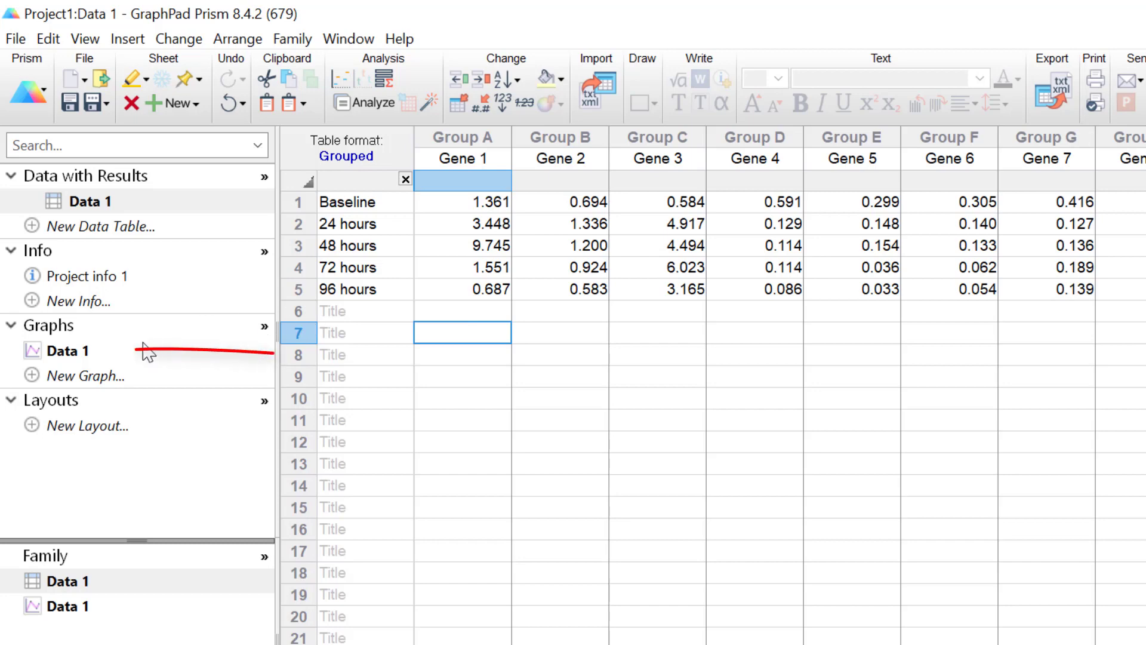
Change the Data 1 graph type to the Viridis heat map.
left_click(62, 351)
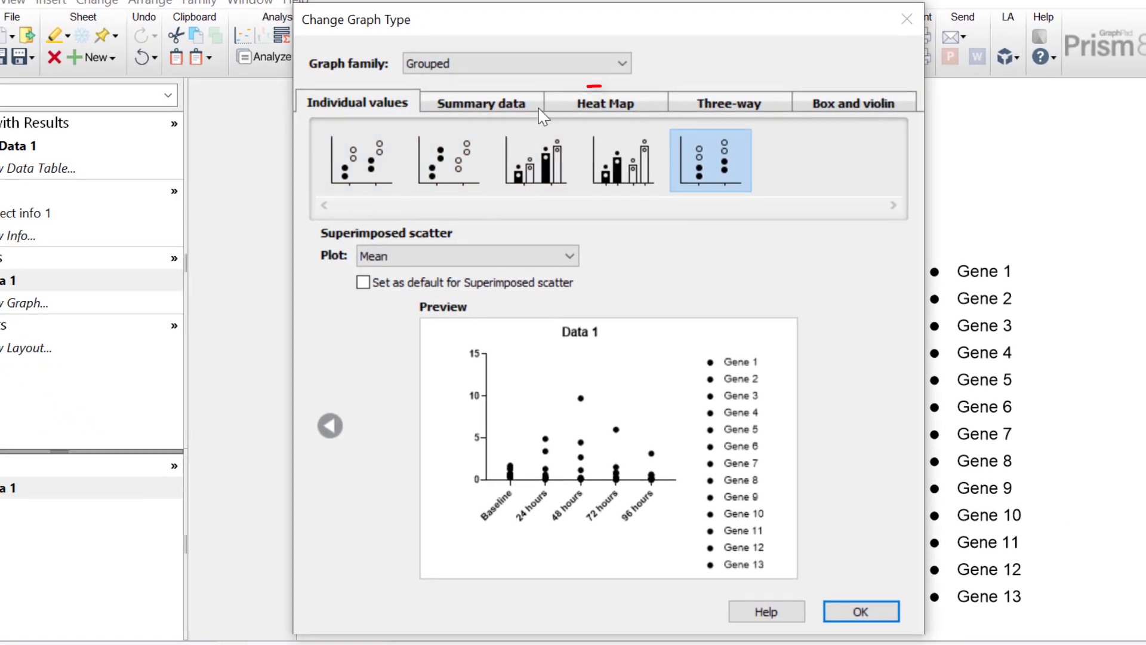
left_click(605, 103)
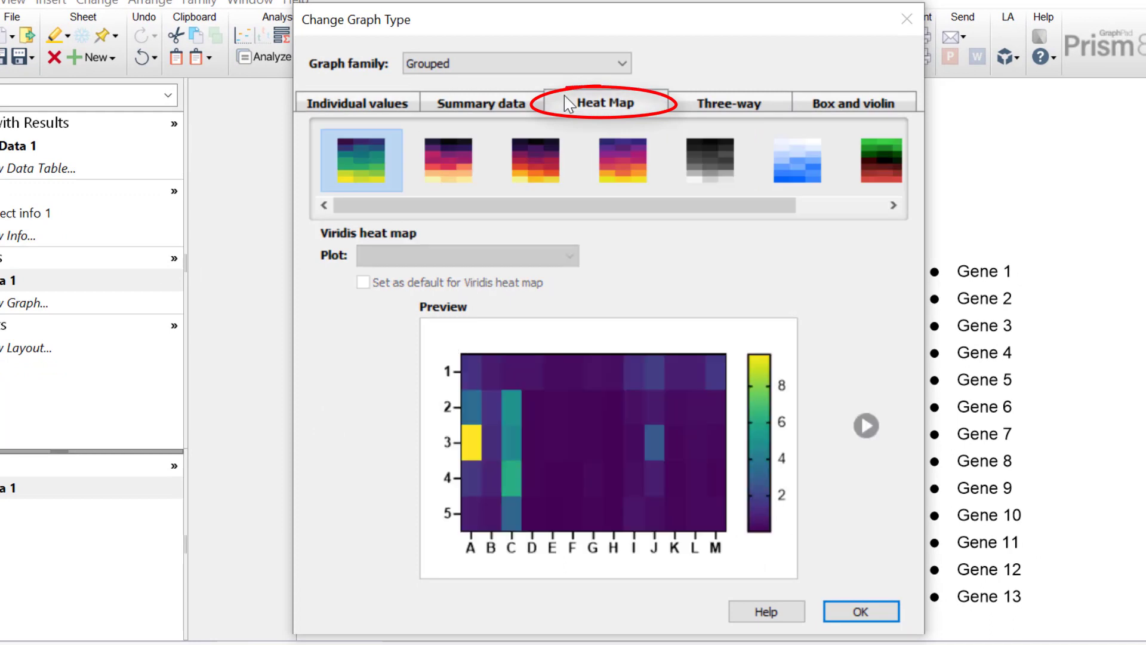
mouse_move(666, 253)
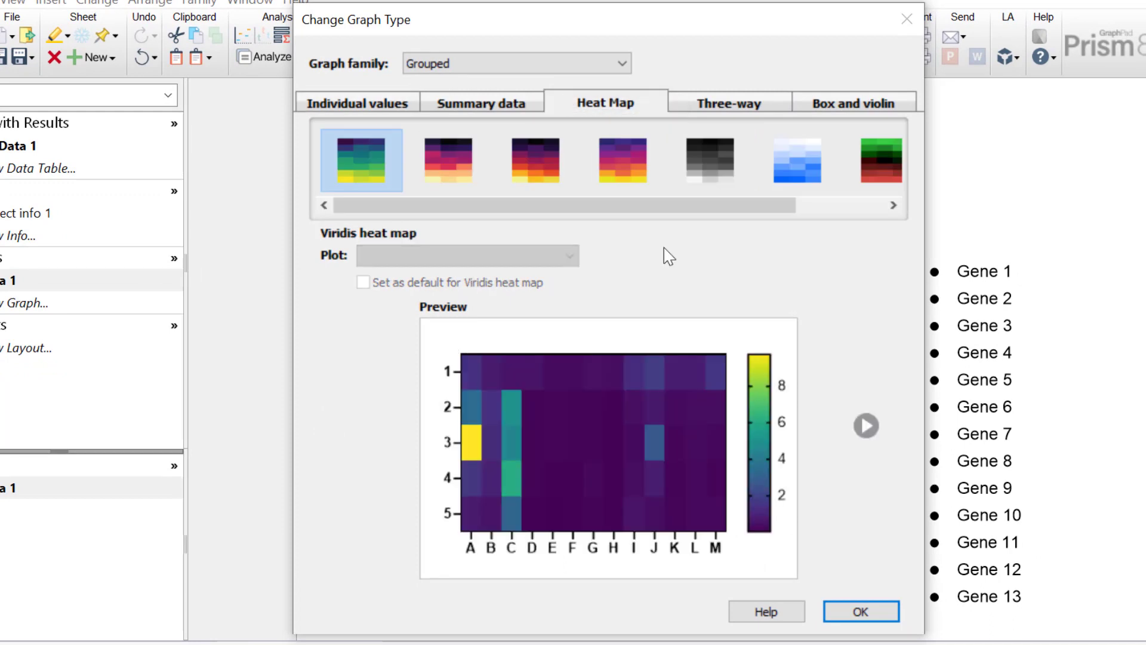
left_click(361, 161)
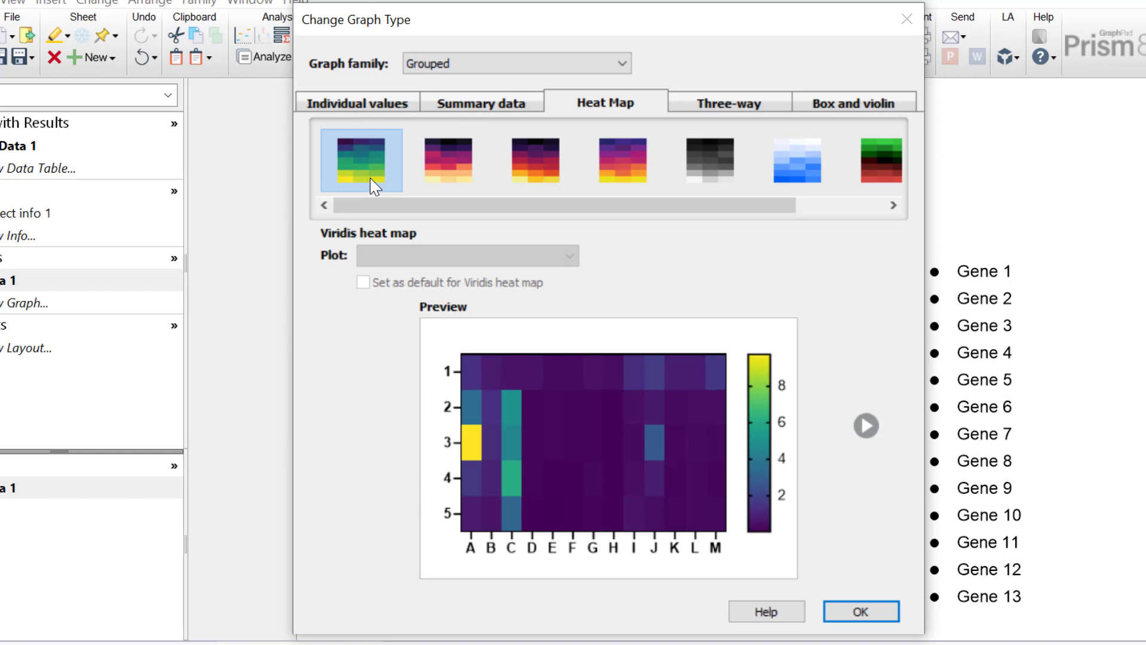
left_click(861, 611)
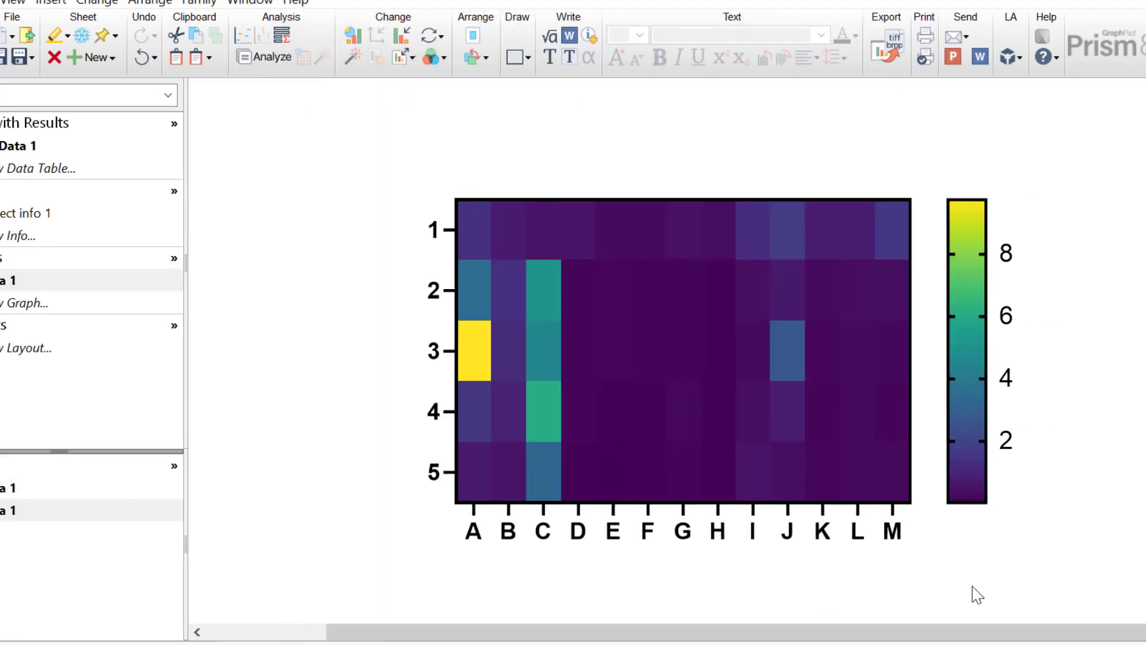
mouse_move(704, 502)
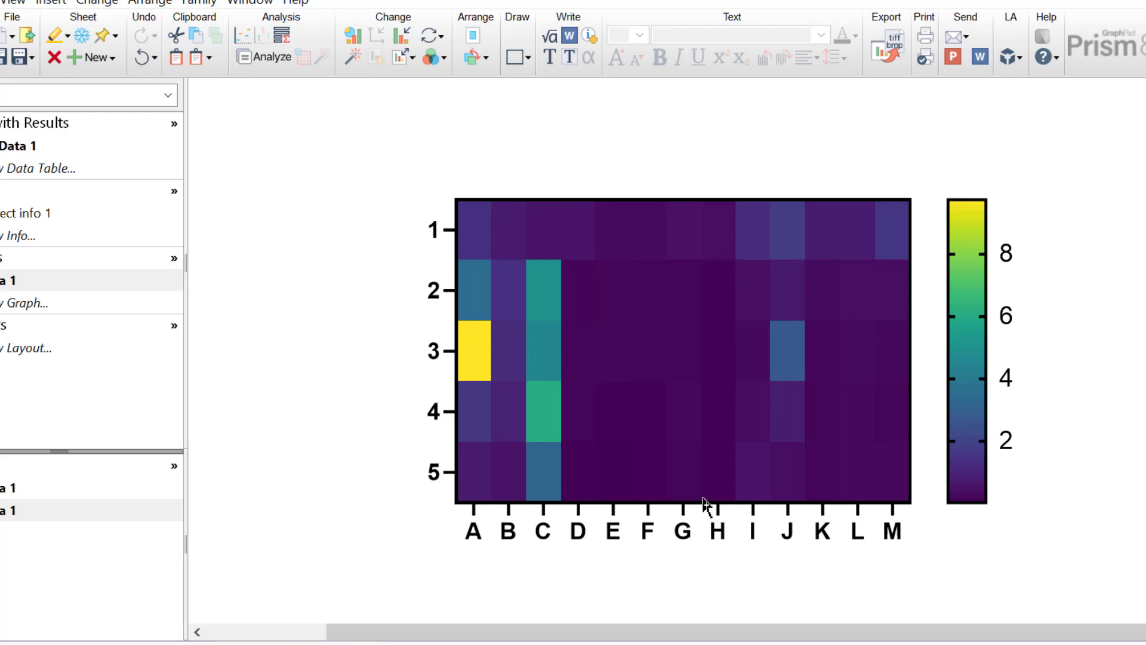
mouse_move(709, 506)
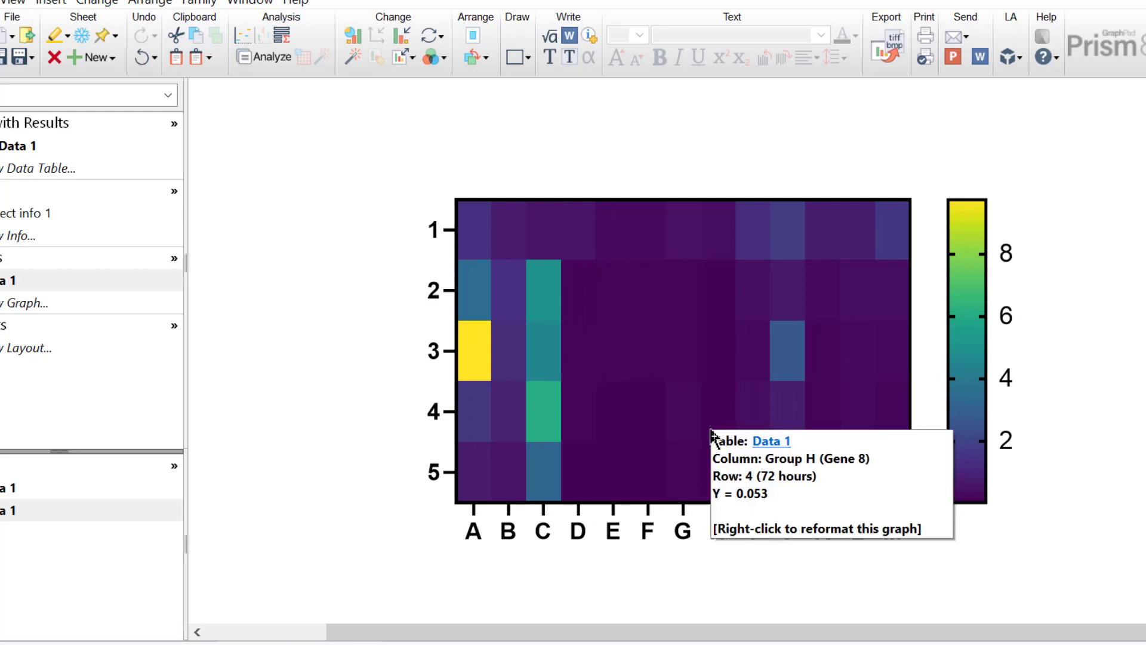
mouse_move(341, 413)
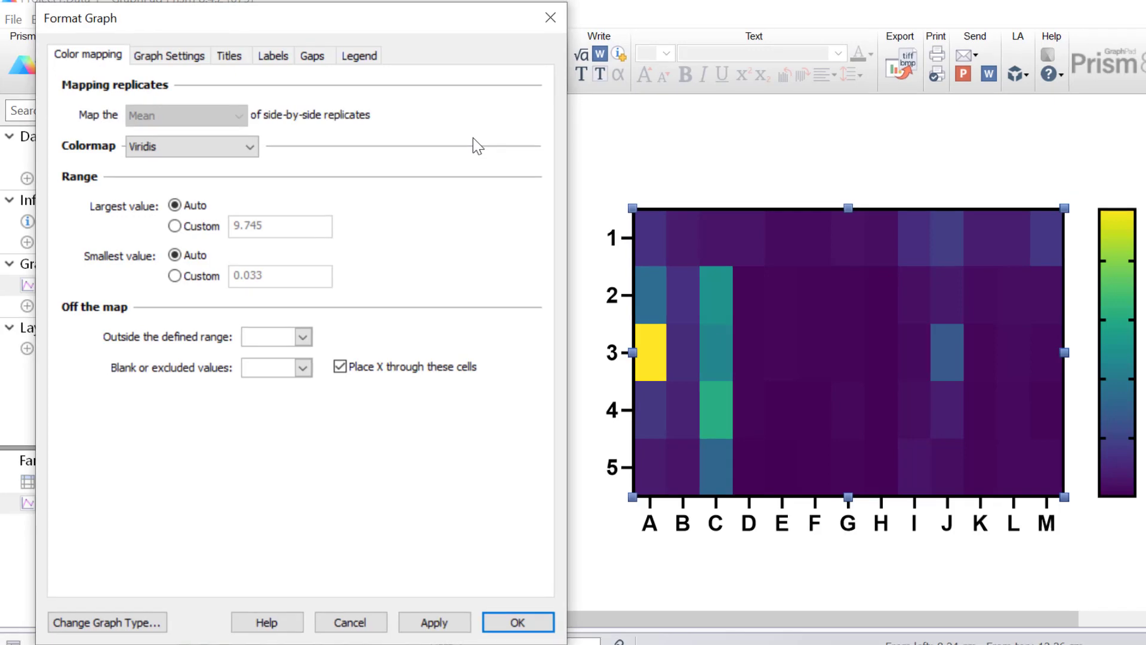
In Format Graph Labels, use Row titles for rows and vertical Column titles for gene columns.
left_click(279, 55)
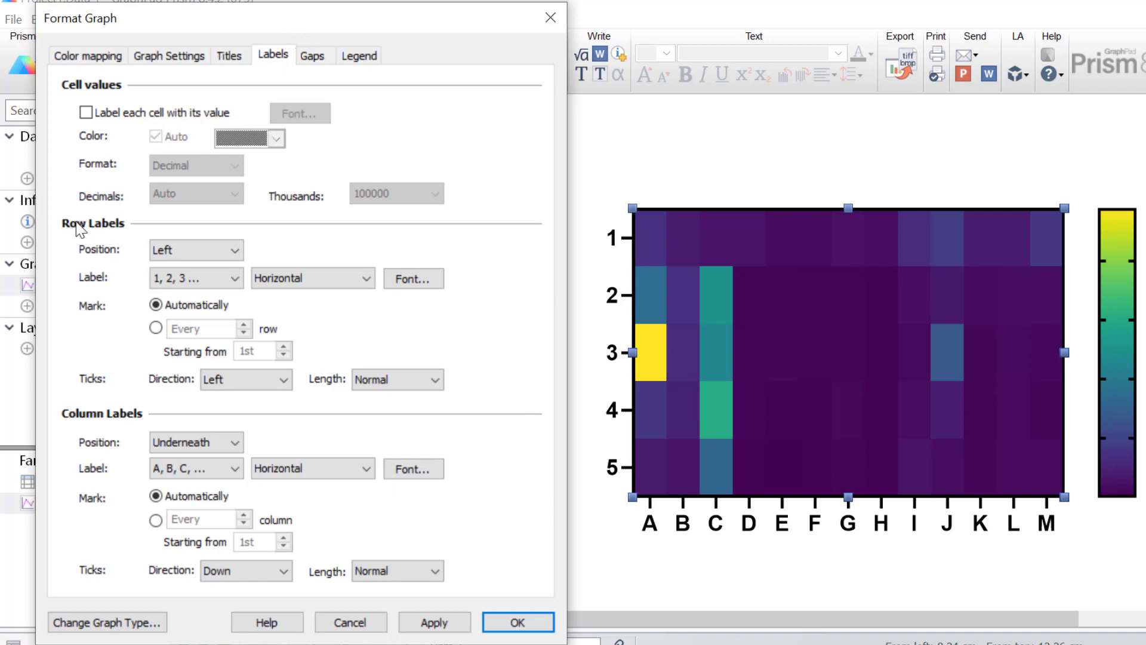
mouse_move(154, 279)
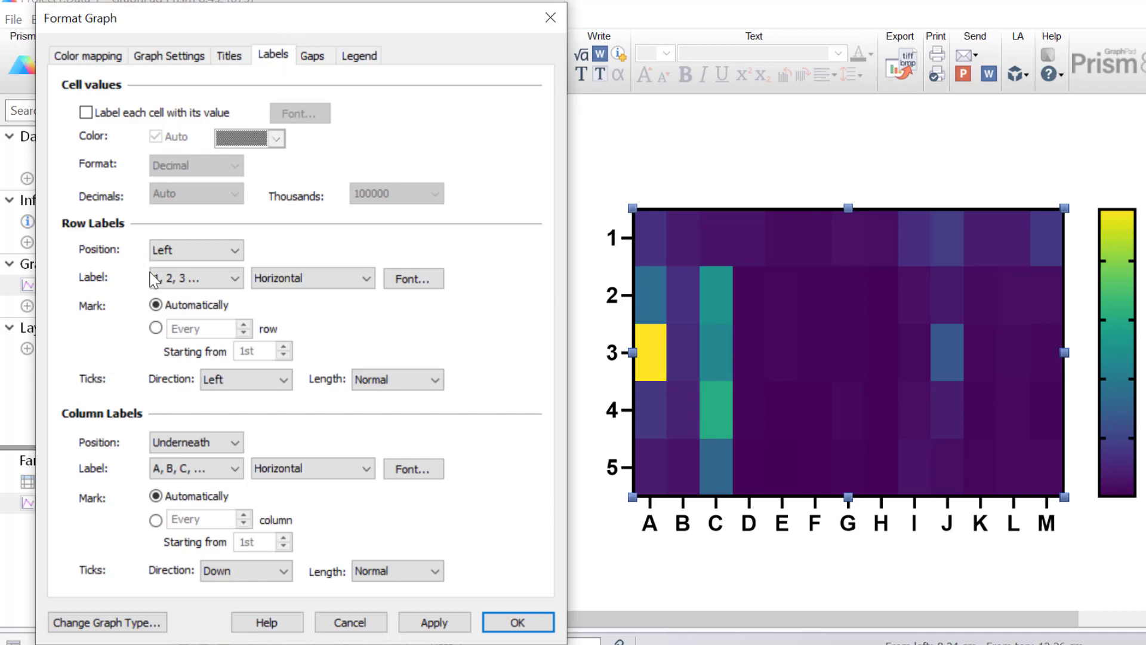
left_click(196, 278)
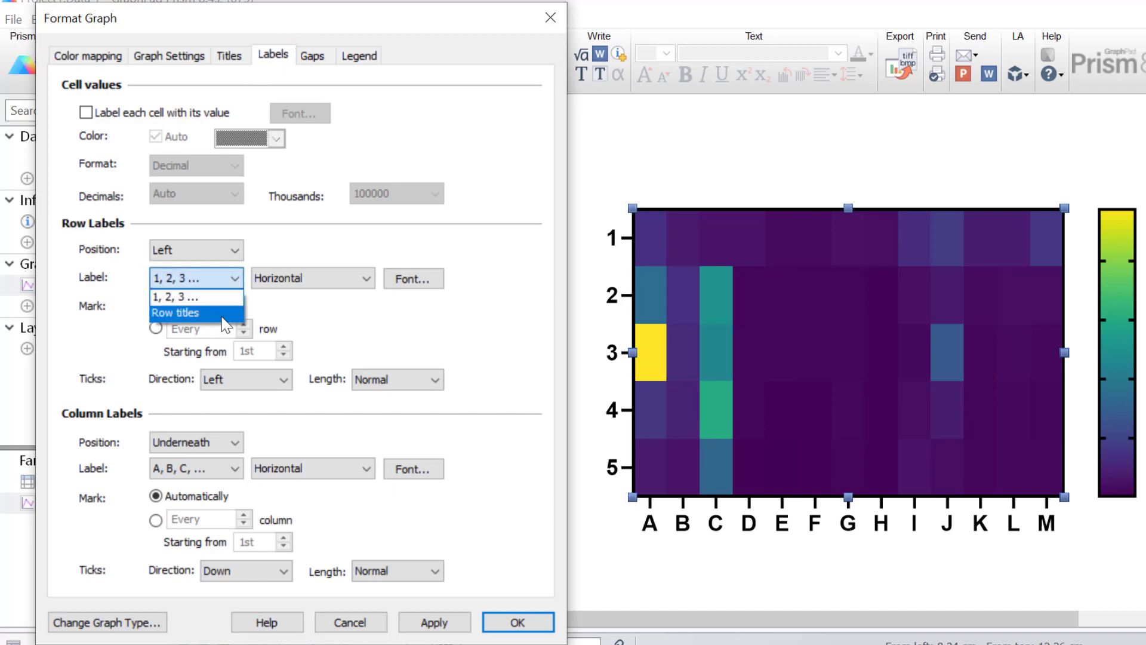
left_click(175, 312)
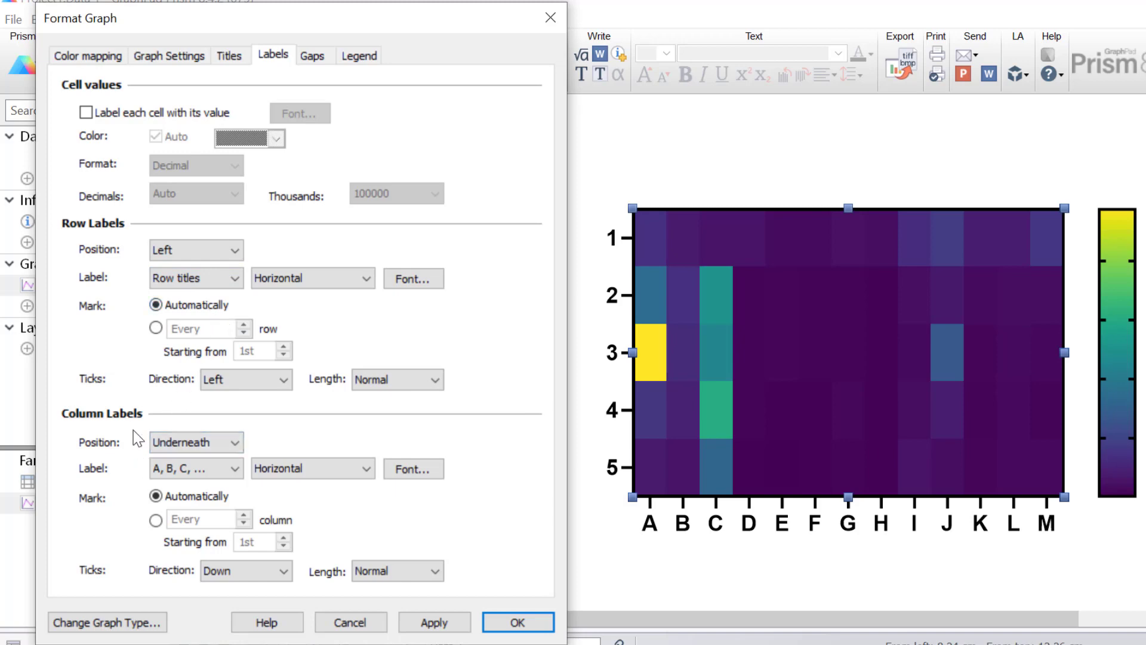
left_click(196, 468)
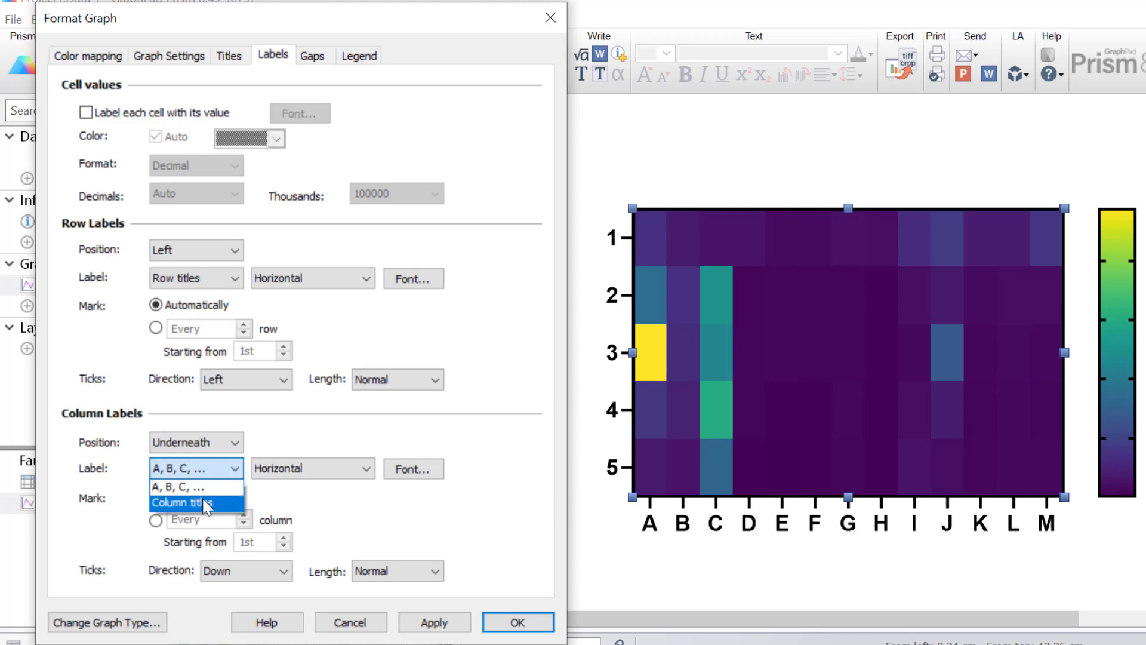
left_click(182, 502)
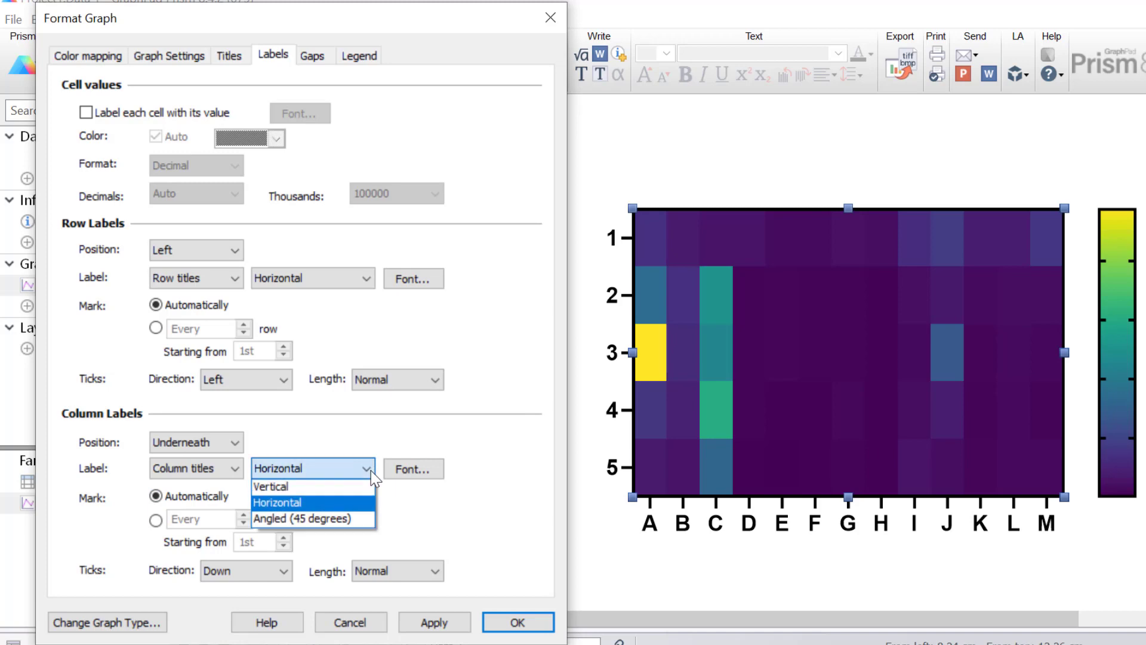
left_click(270, 487)
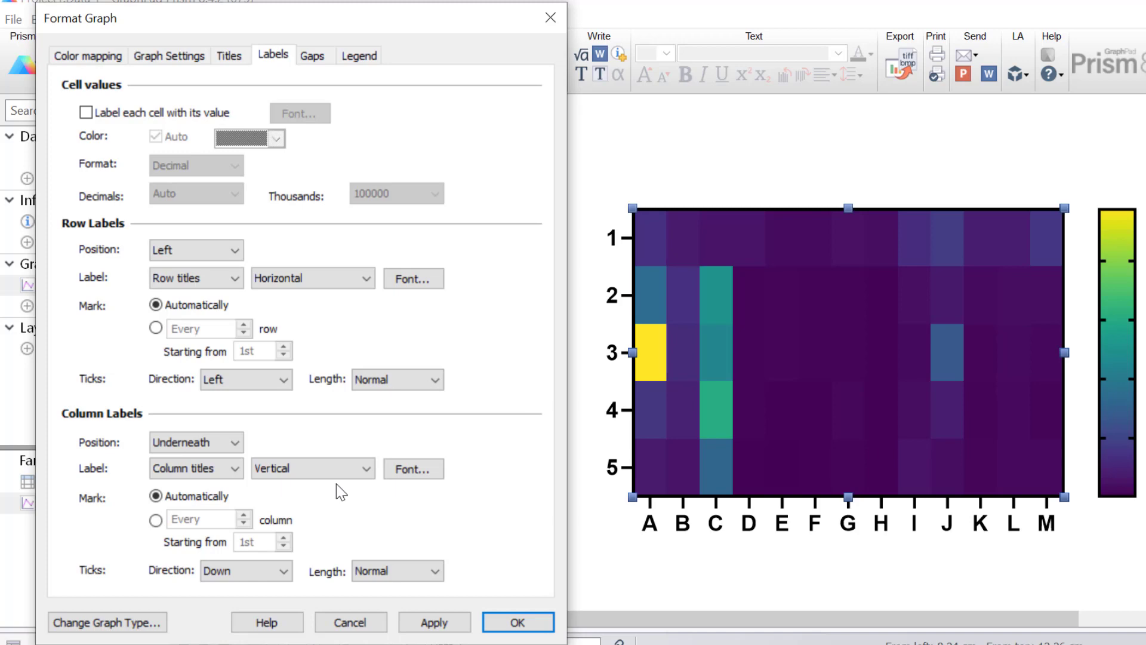
mouse_move(319, 419)
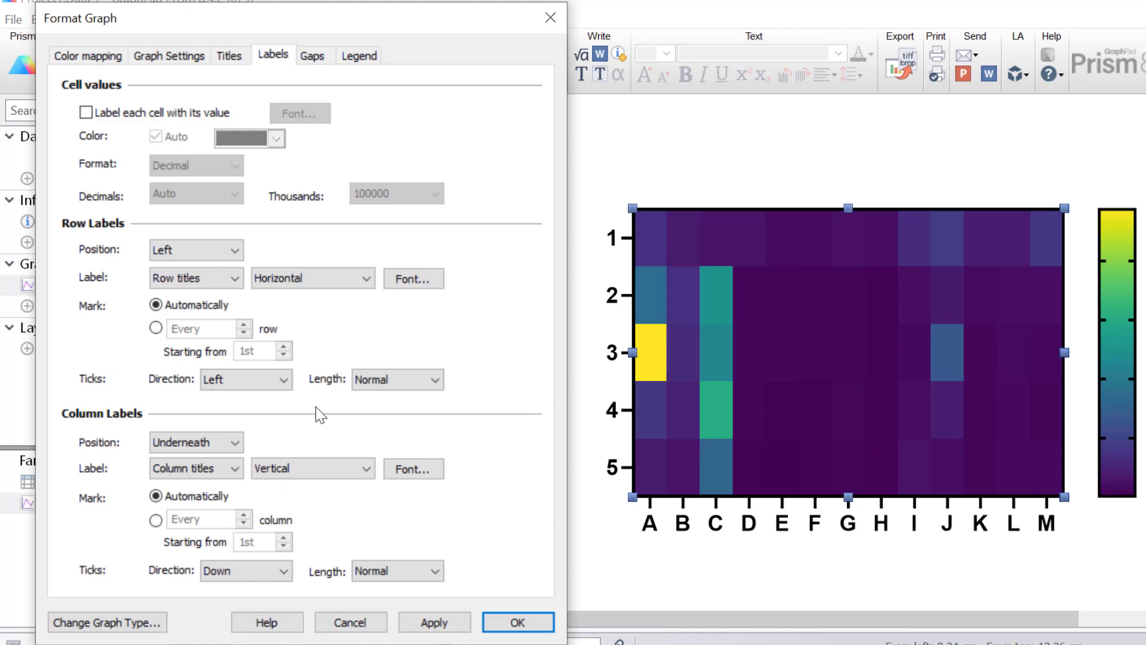
mouse_move(313, 418)
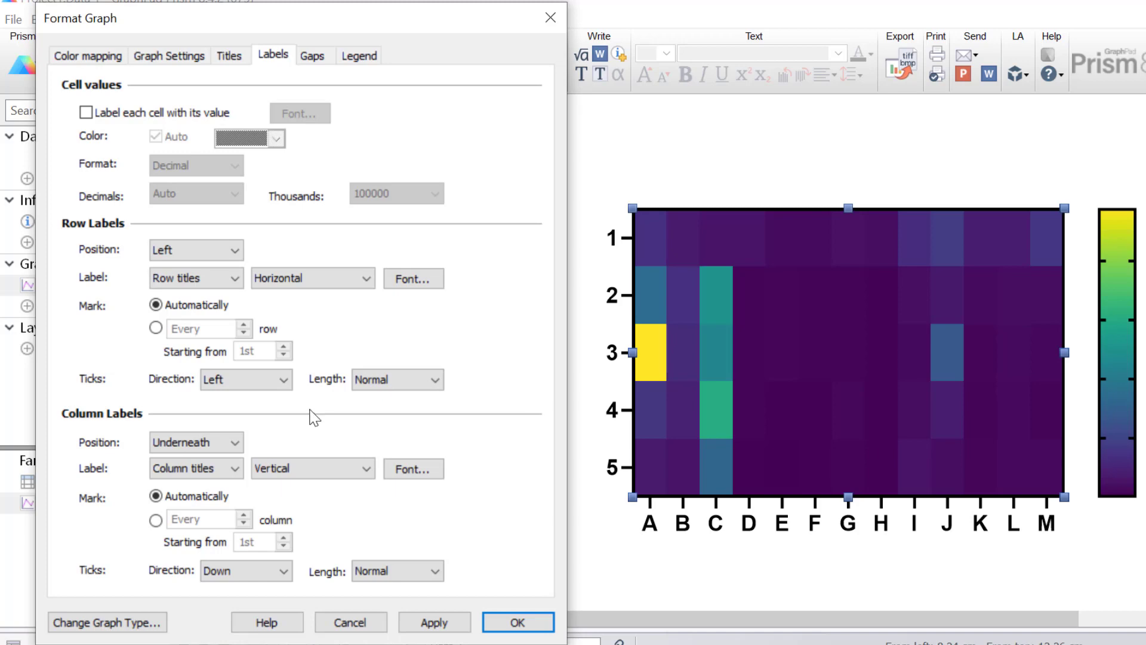
left_click(518, 621)
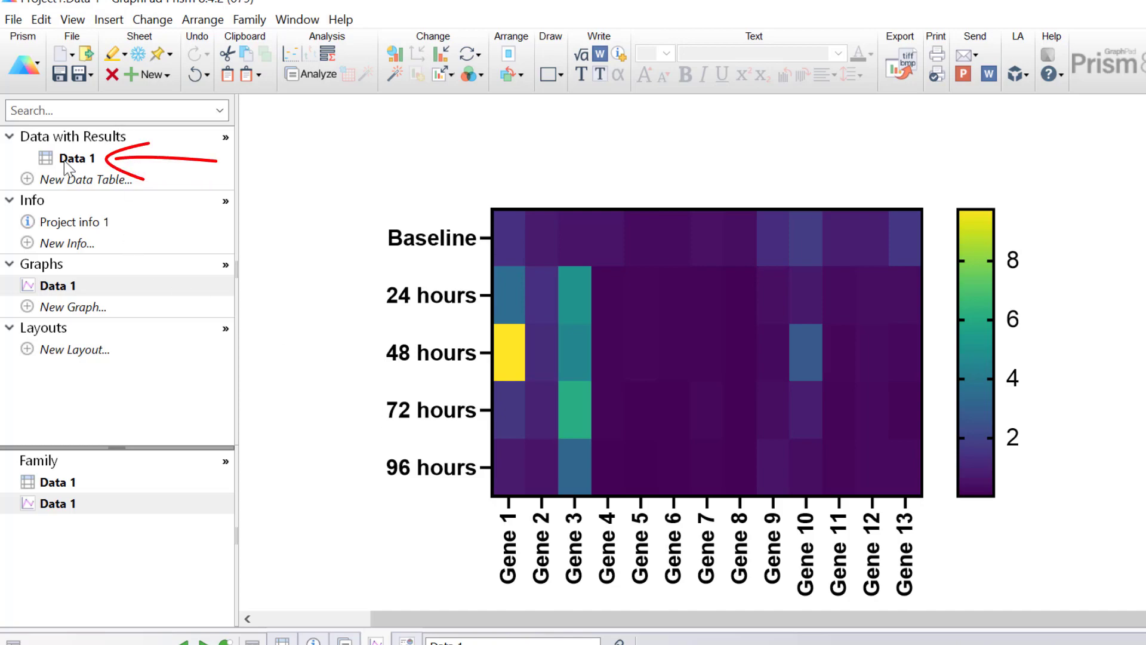
Return to the Data 1 data table from the navigator.
left_click(74, 158)
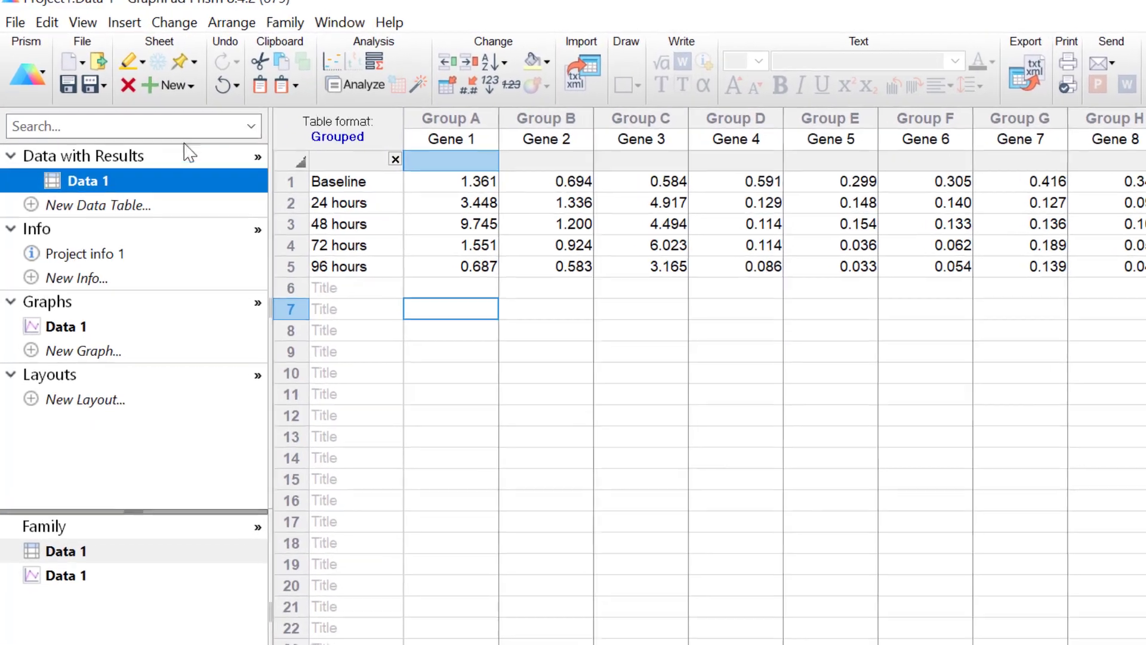
Start an Analyze run and choose Normalize with all thirteen gene data sets.
left_click(356, 86)
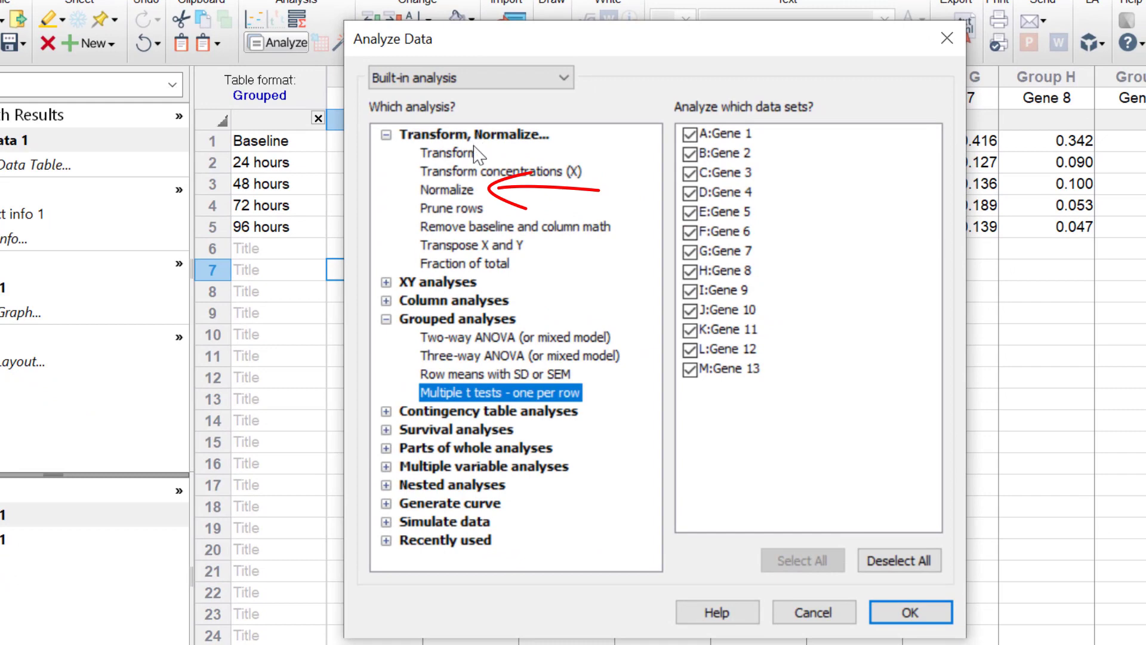
left_click(446, 188)
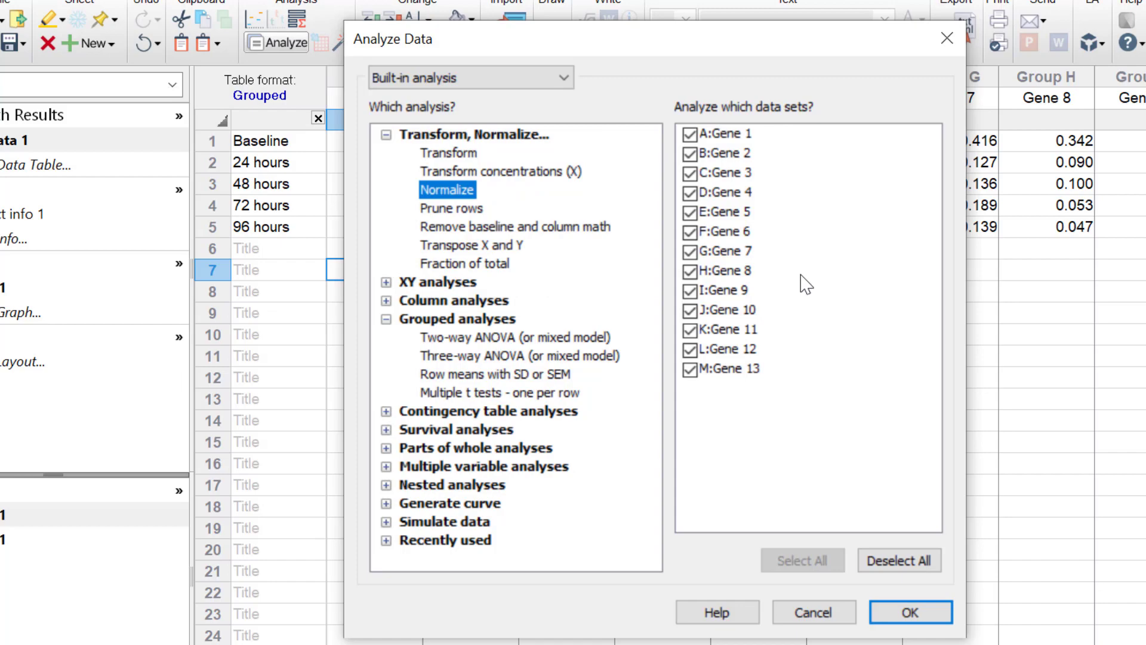
Normalize each gene to percentages, smallest 0% and largest 100%, graphing the results.
left_click(910, 611)
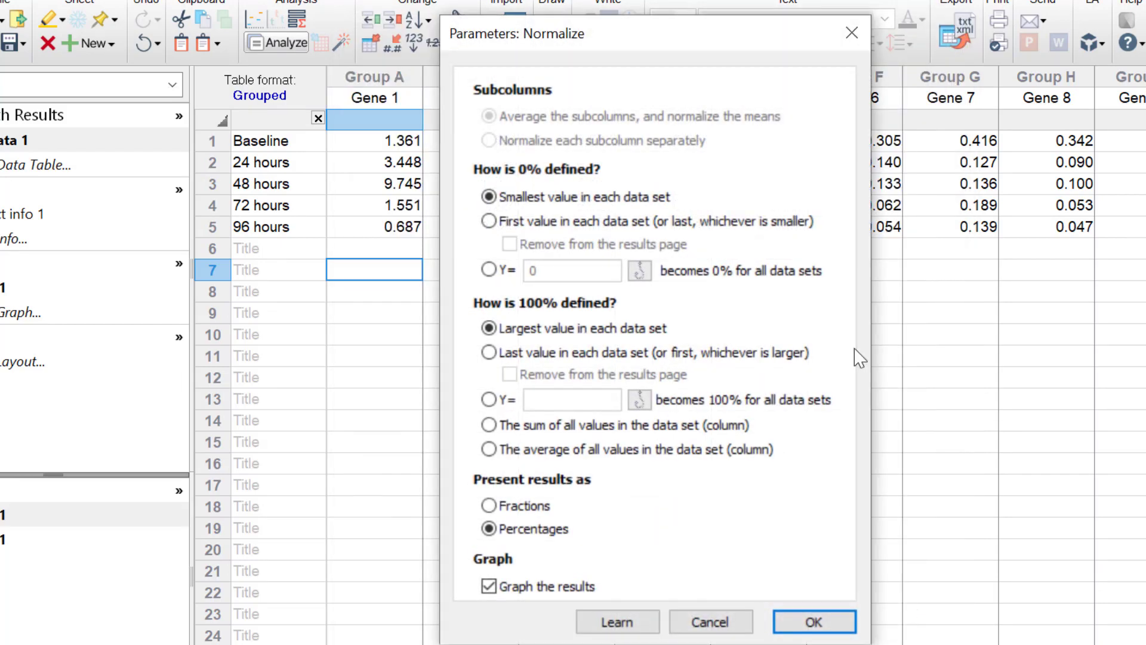
mouse_move(717, 316)
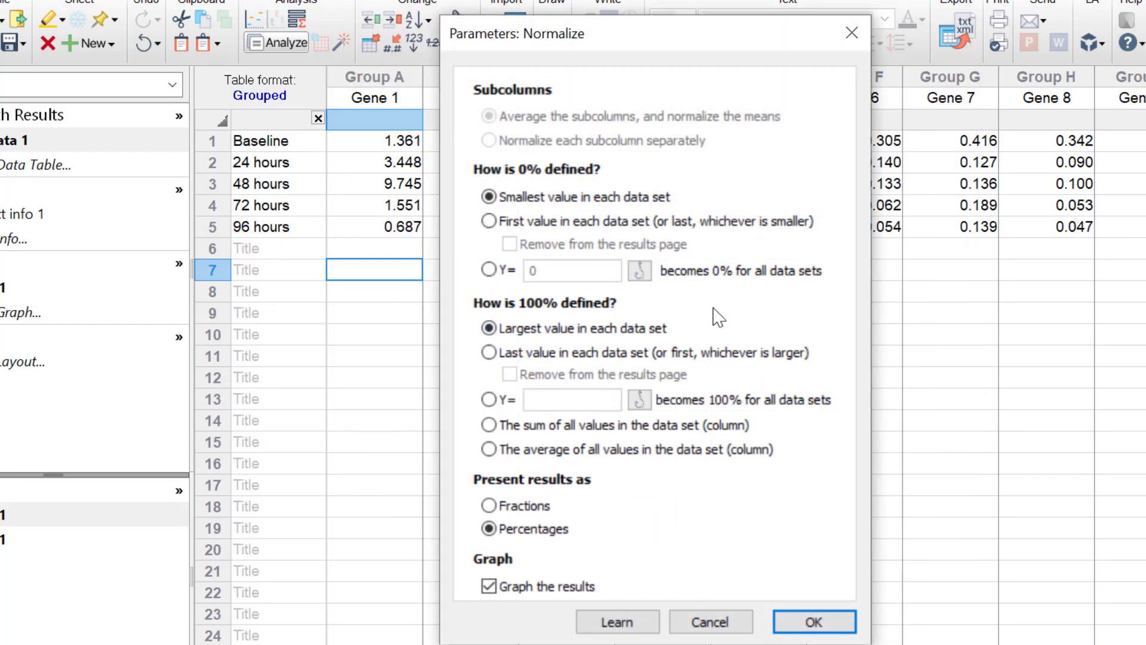
mouse_move(696, 301)
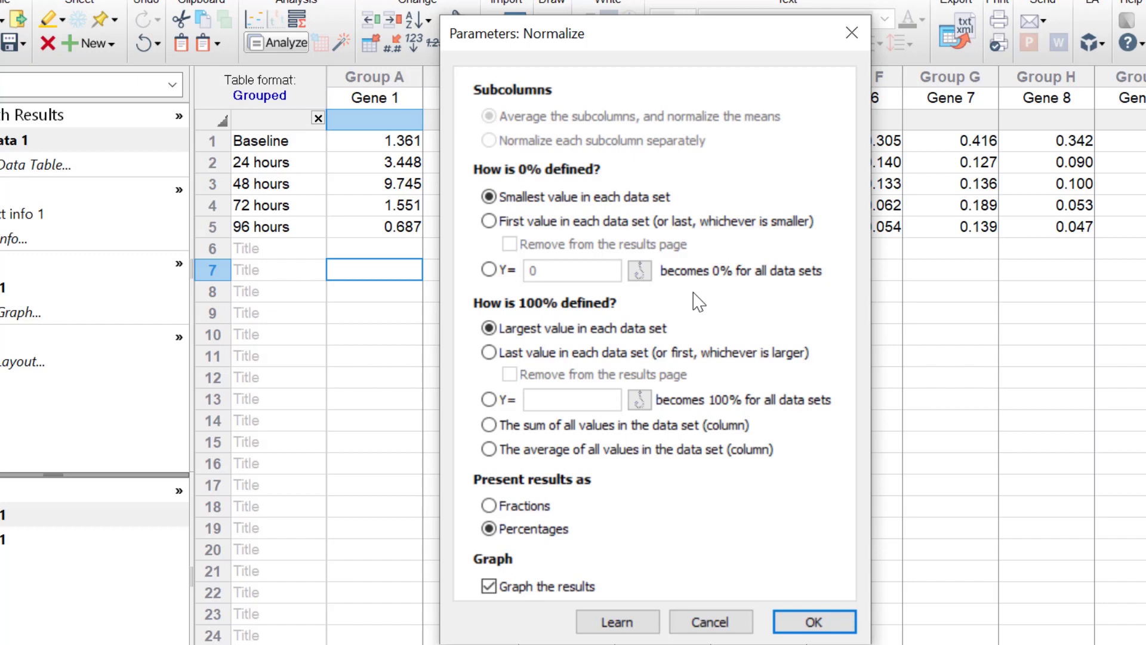
mouse_move(597, 122)
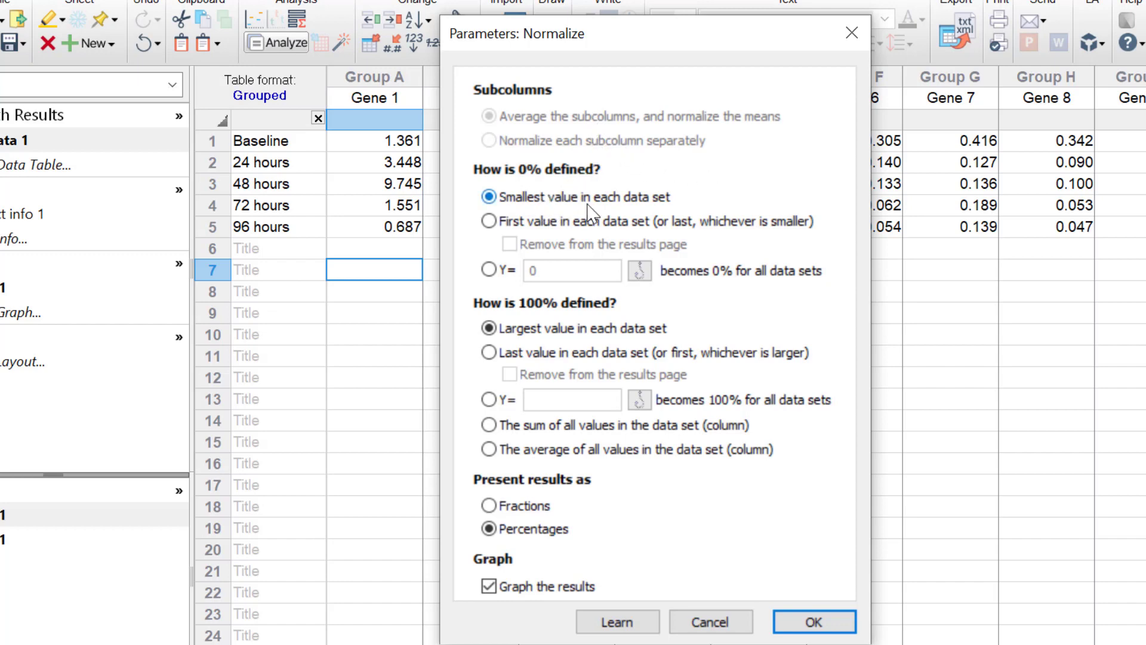
mouse_move(634, 222)
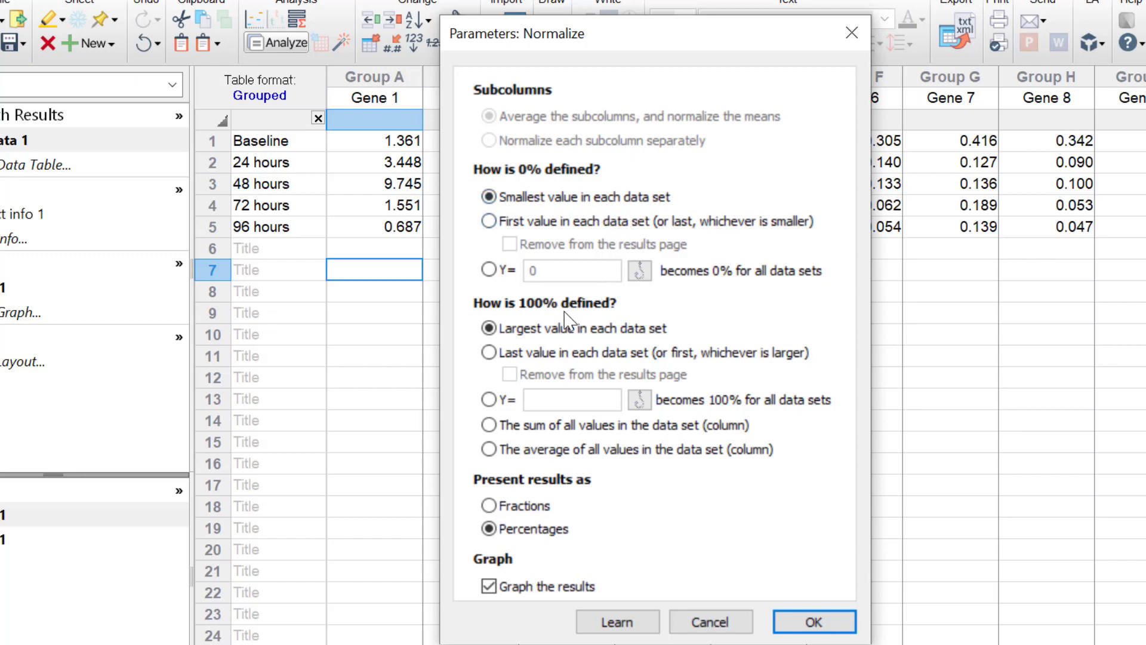
mouse_move(608, 350)
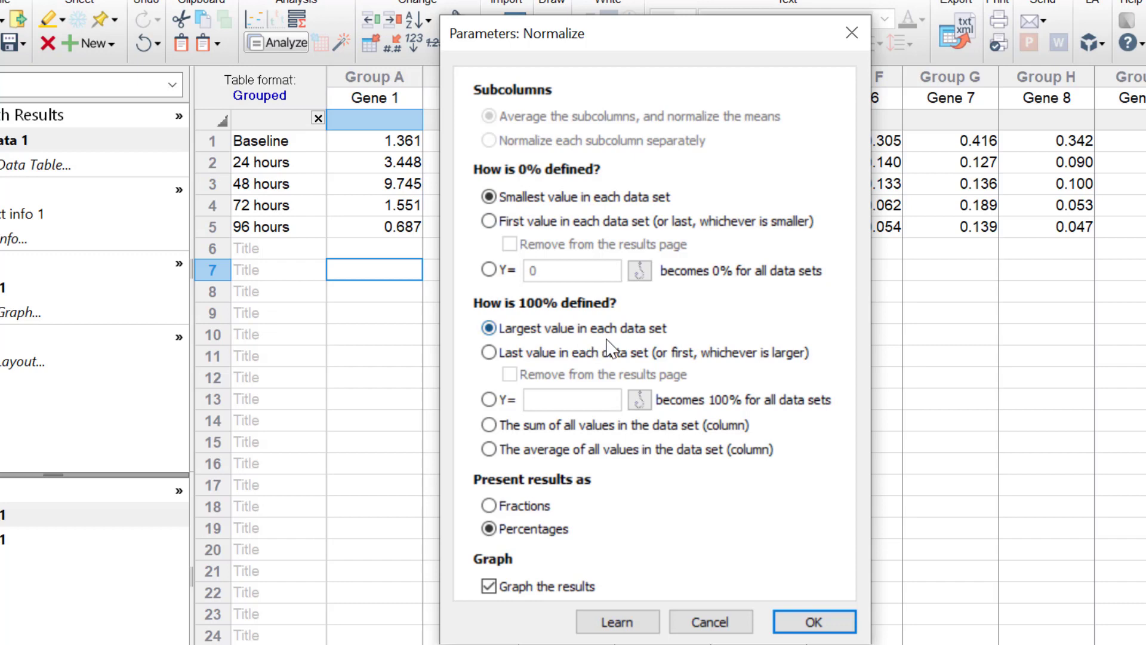
mouse_move(559, 490)
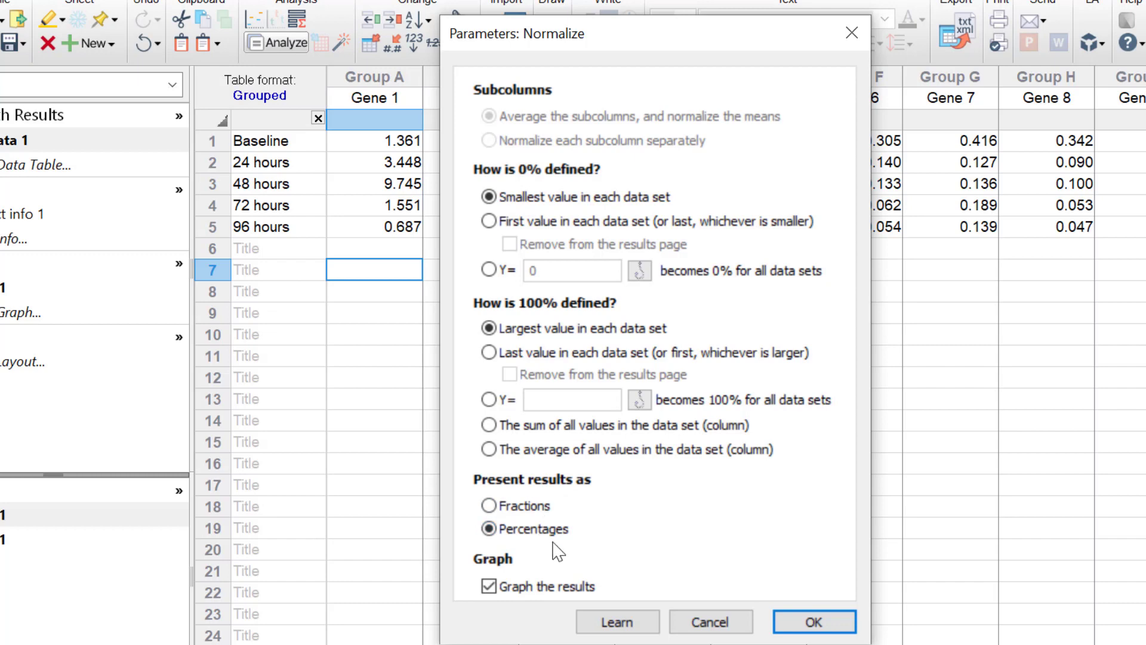
mouse_move(547, 606)
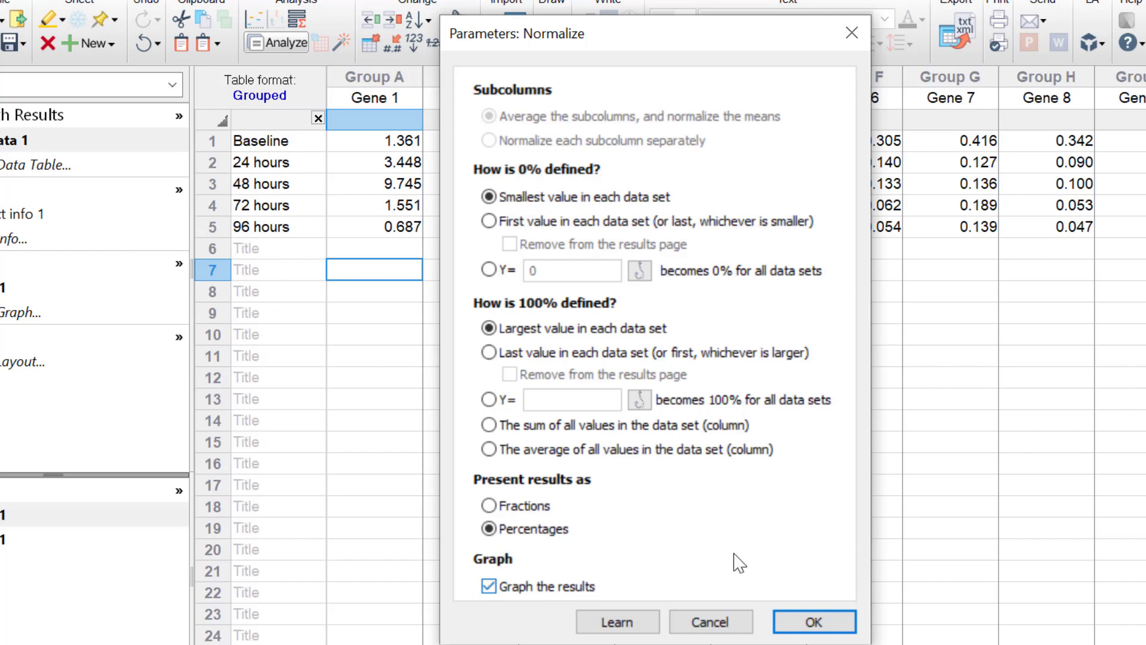
left_click(814, 620)
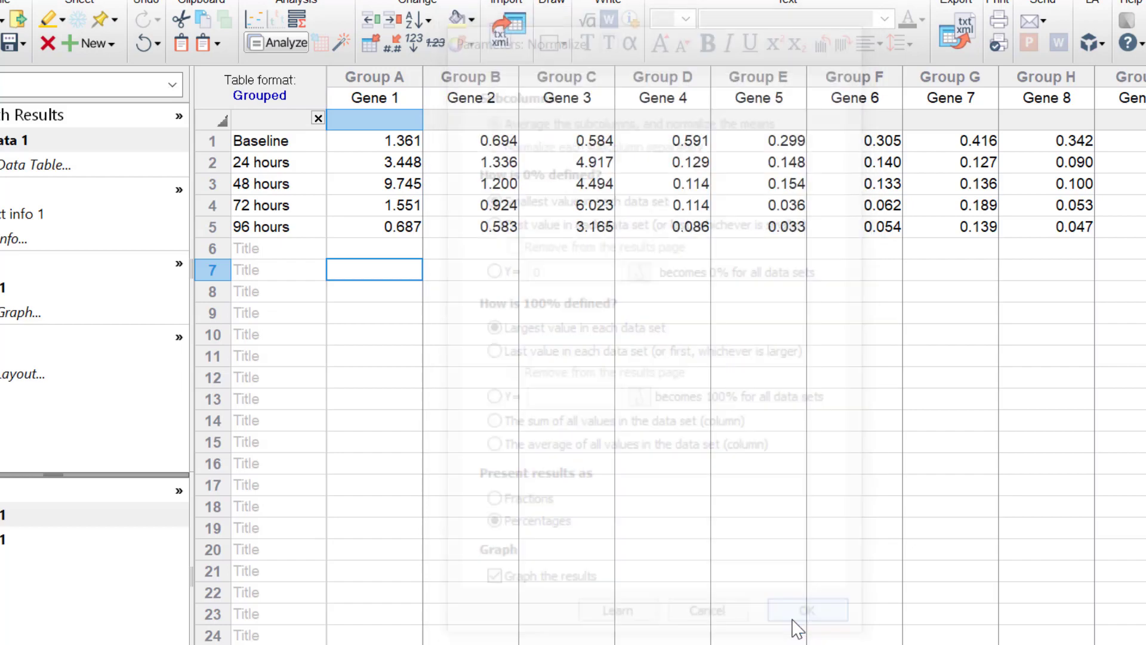
left_click(807, 626)
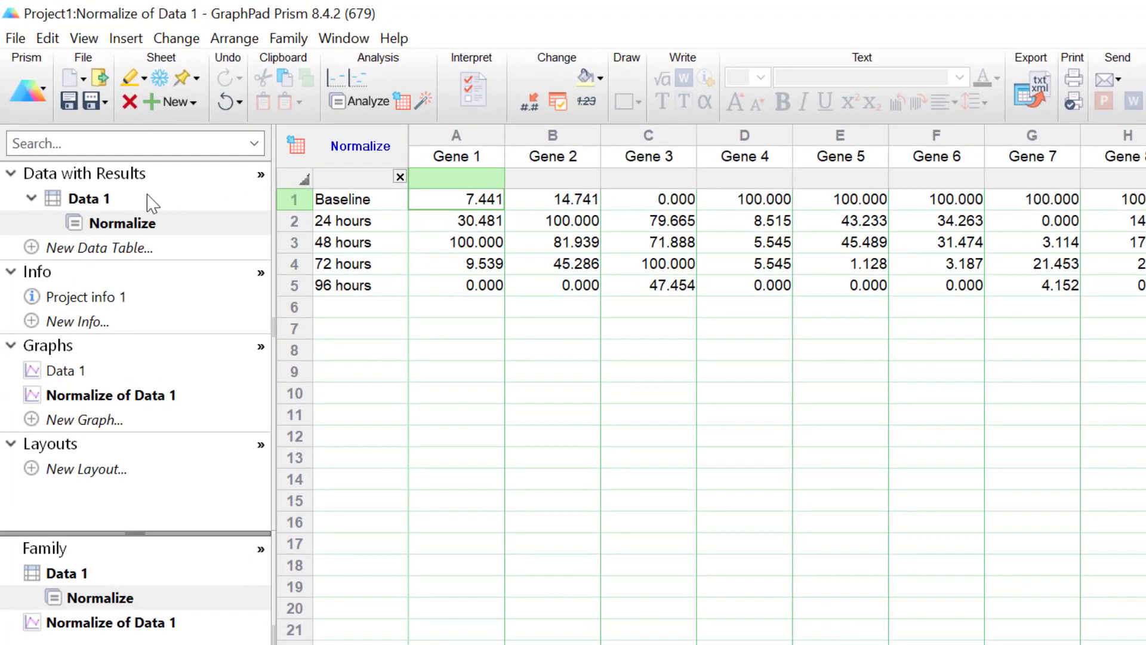
Rename the Data 1 table to 'Raw data' in the navigator.
left_click(88, 198)
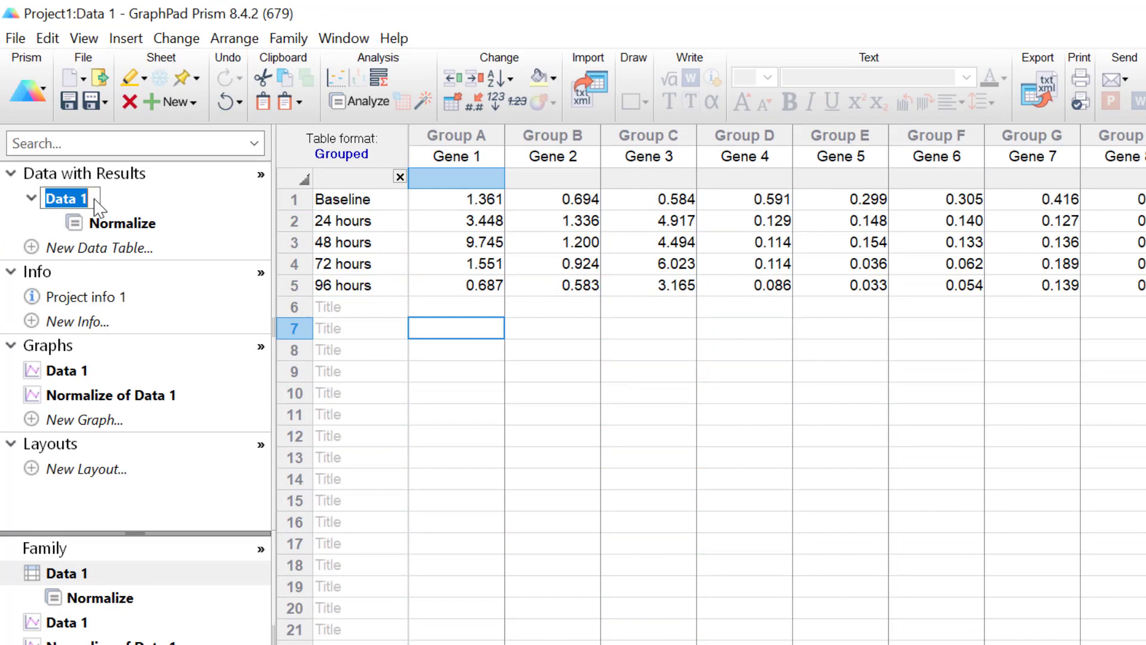
type("Raw data")
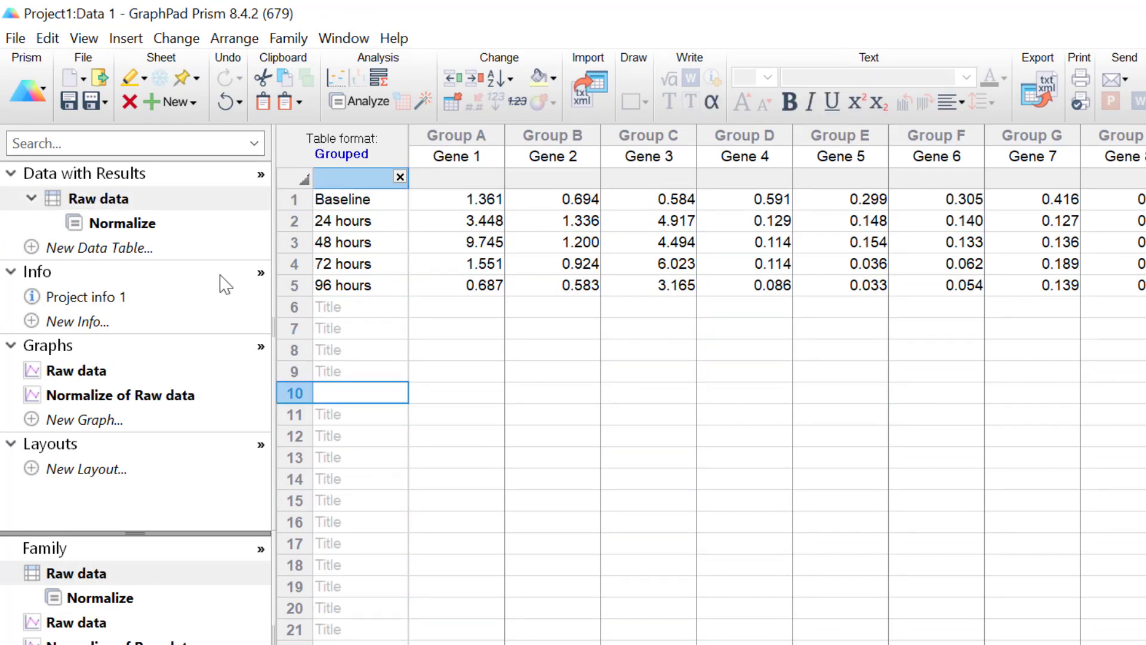
mouse_move(201, 239)
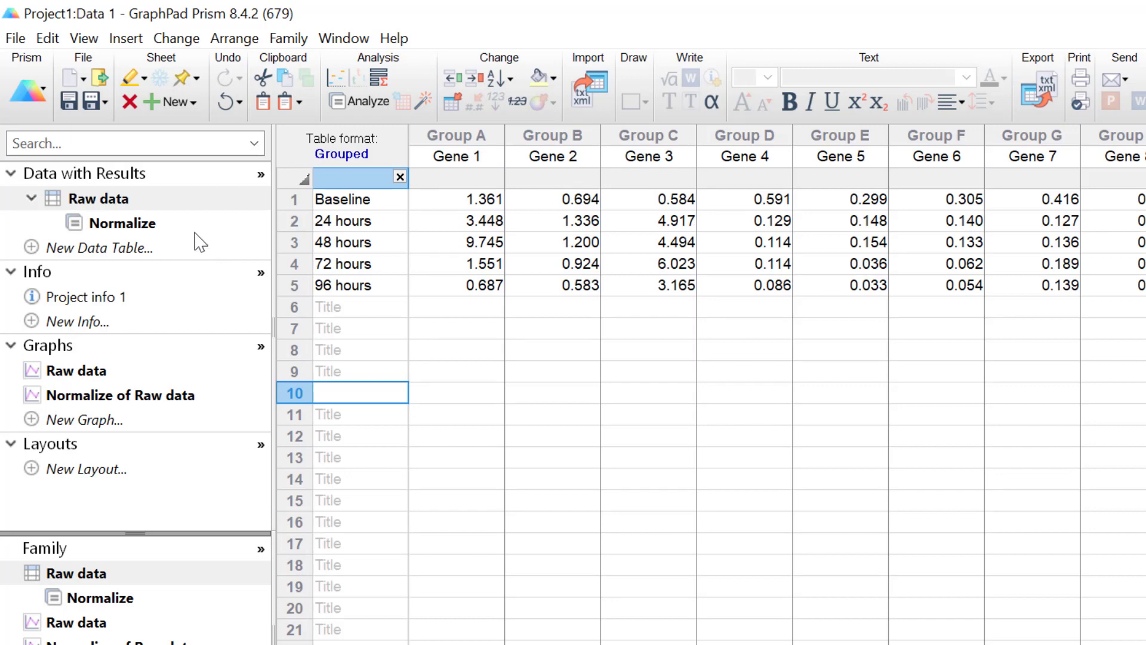
Compare Gene 1's normalized values with its raw 48 and 96 hours values, ending on the Normalize results.
left_click(122, 223)
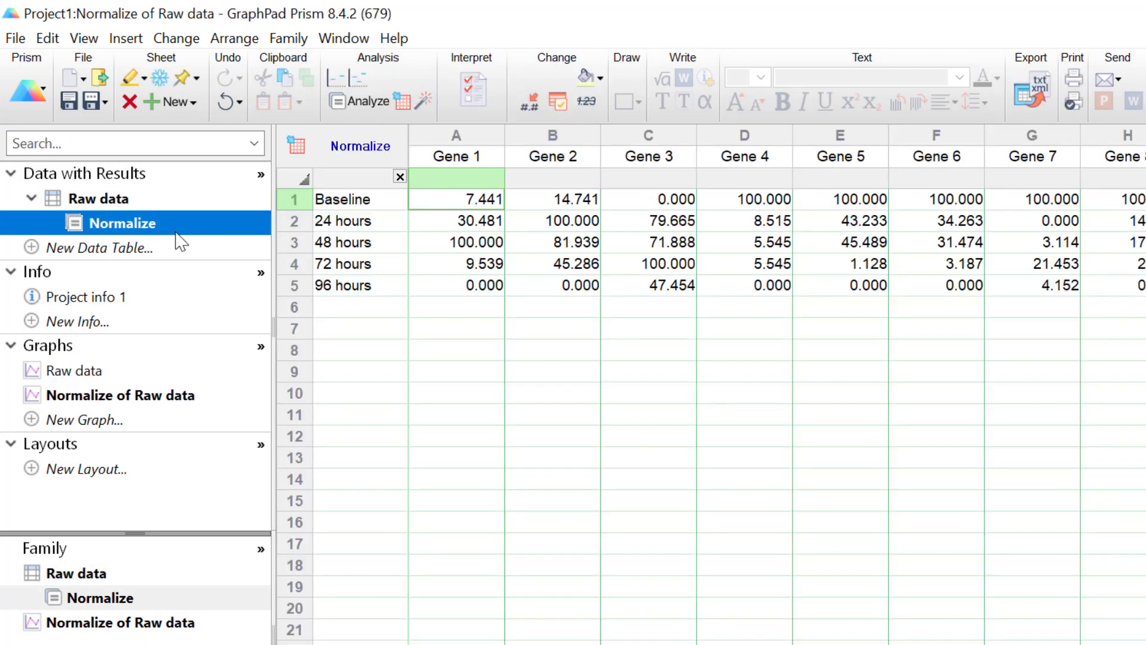
mouse_move(296, 276)
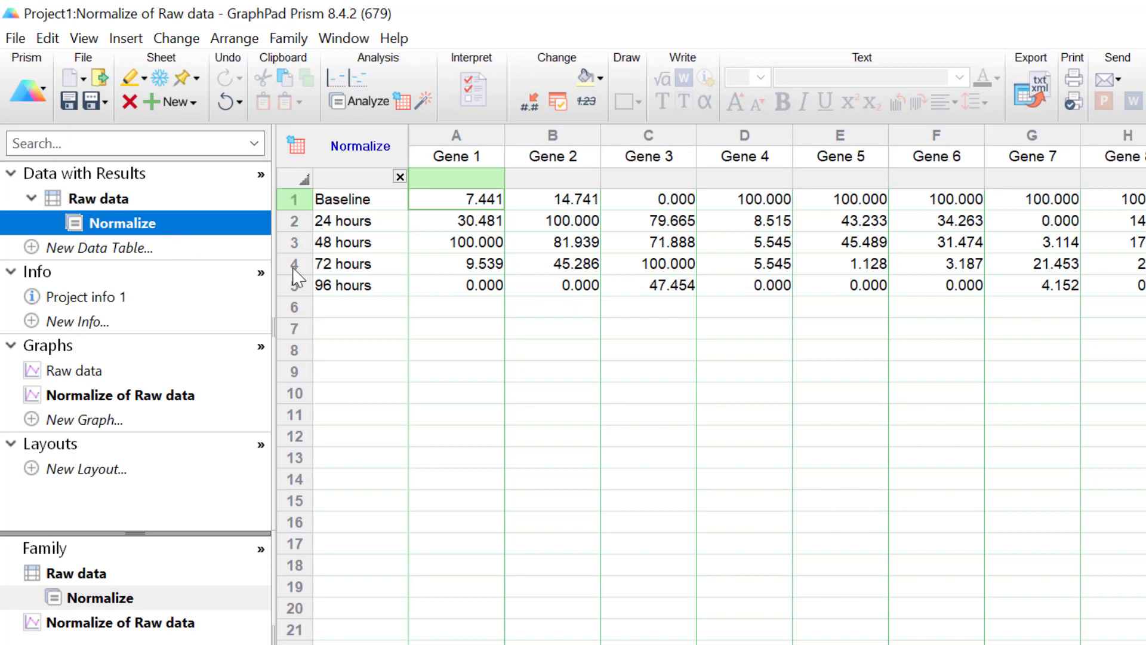
mouse_move(587, 270)
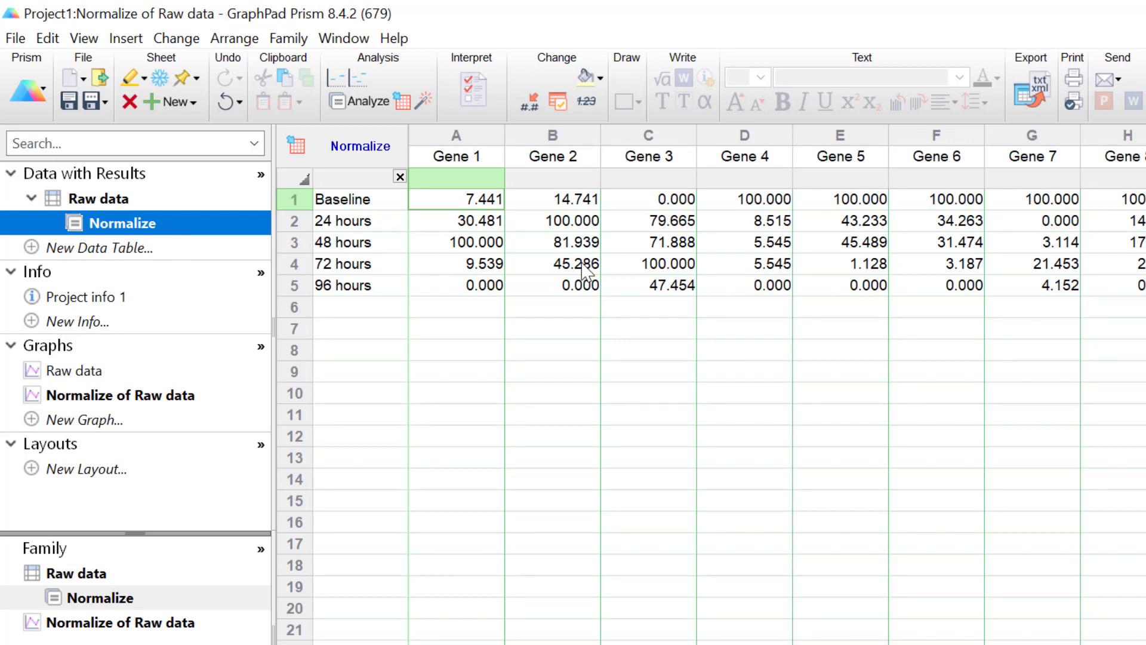
mouse_move(487, 234)
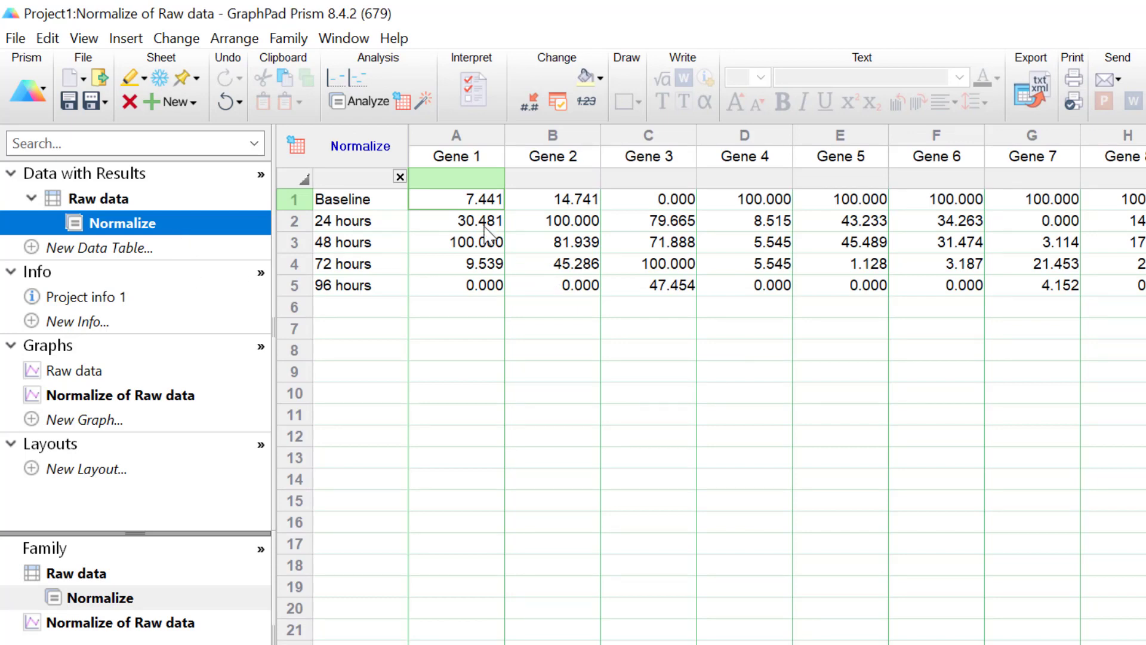
left_click(456, 133)
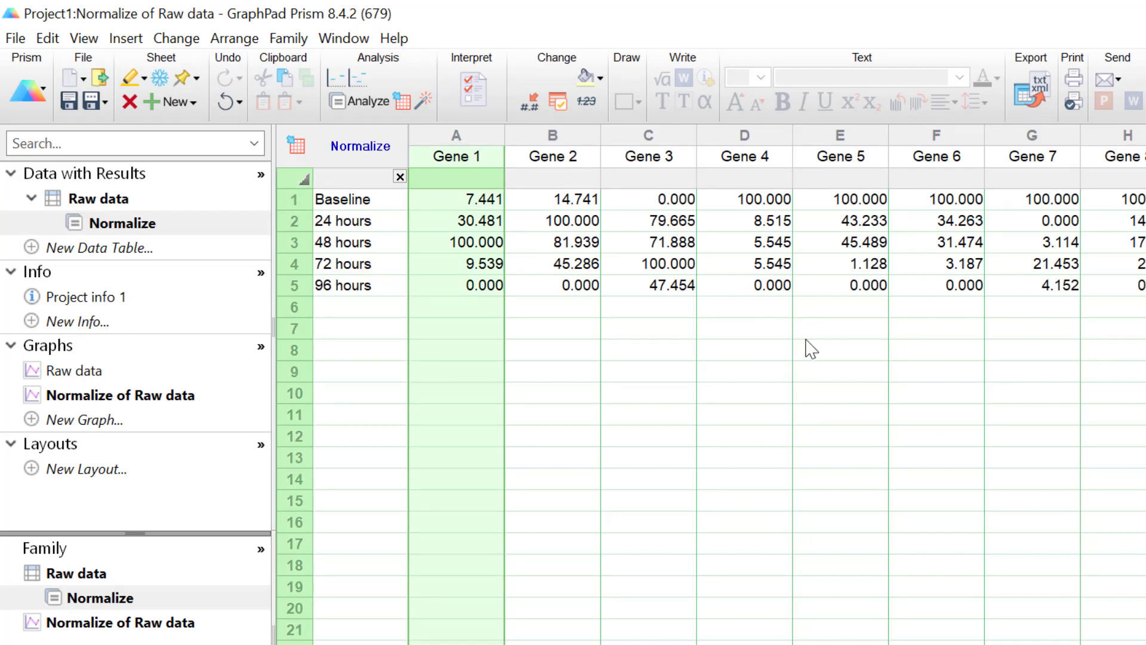
mouse_move(568, 311)
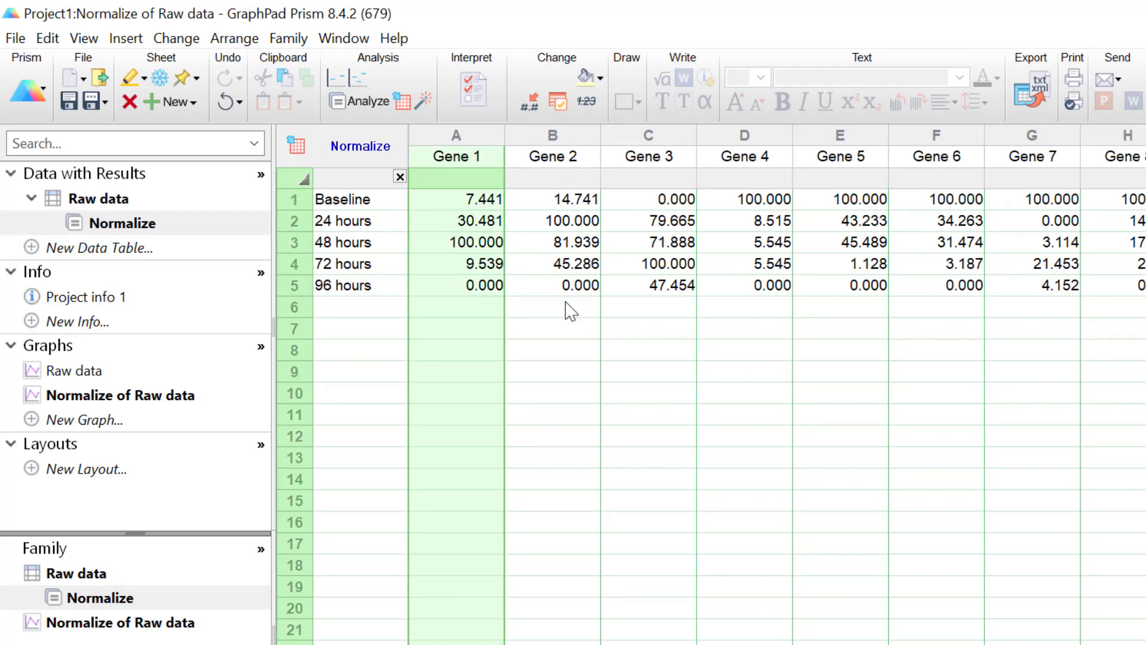
mouse_move(362, 270)
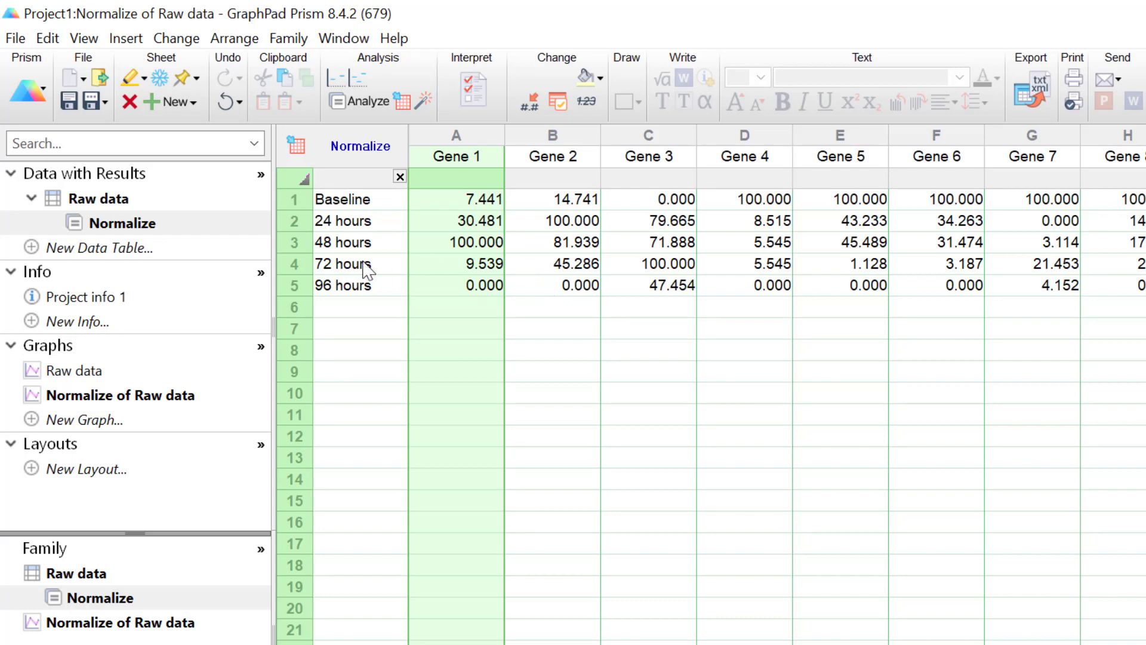
left_click(100, 198)
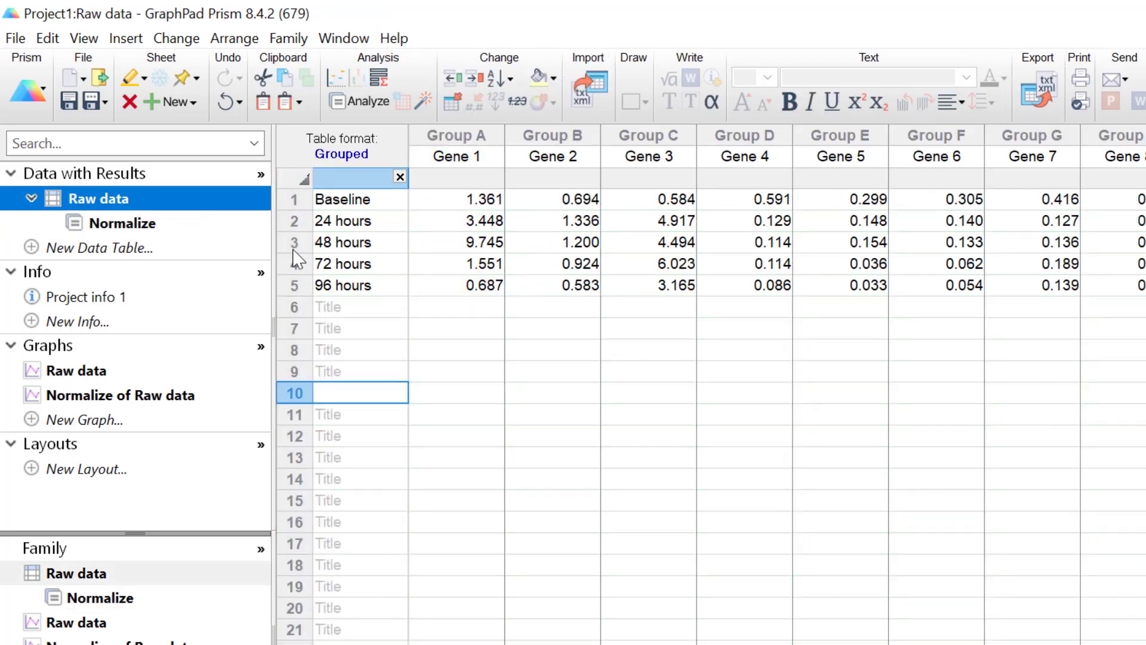
left_click(456, 242)
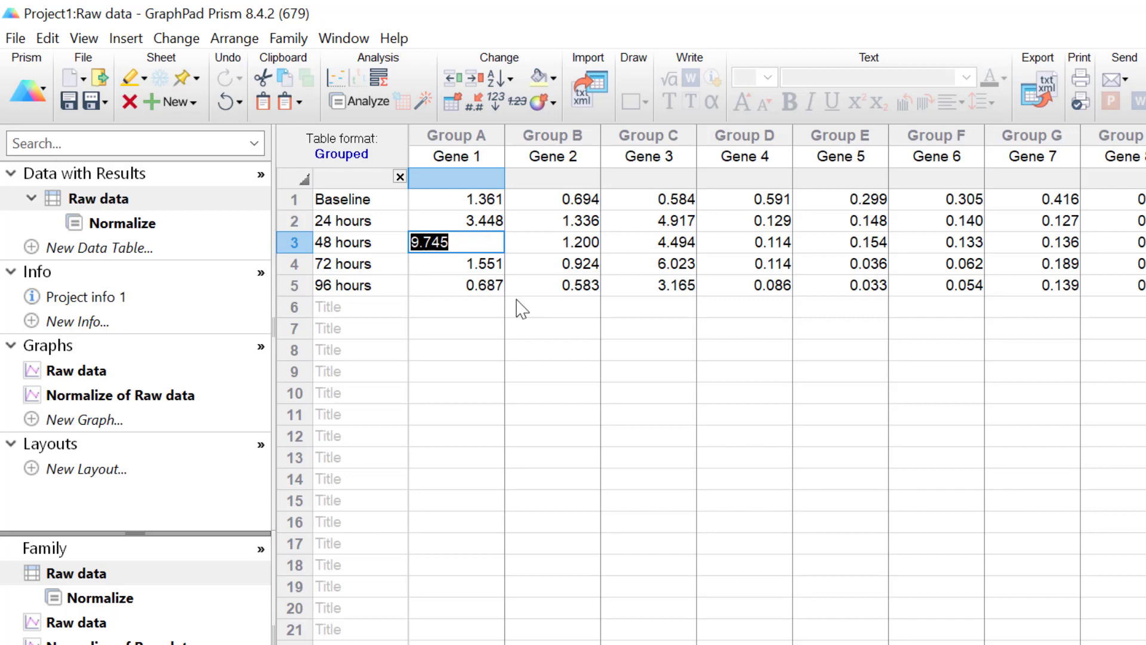
mouse_move(459, 296)
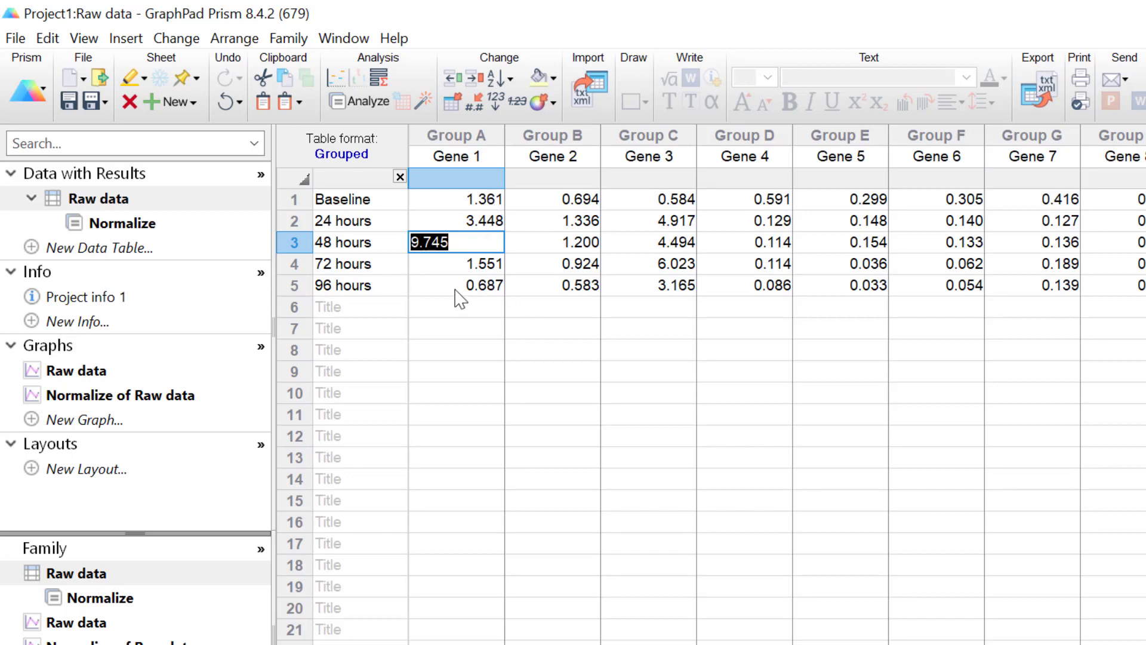
left_click(456, 284)
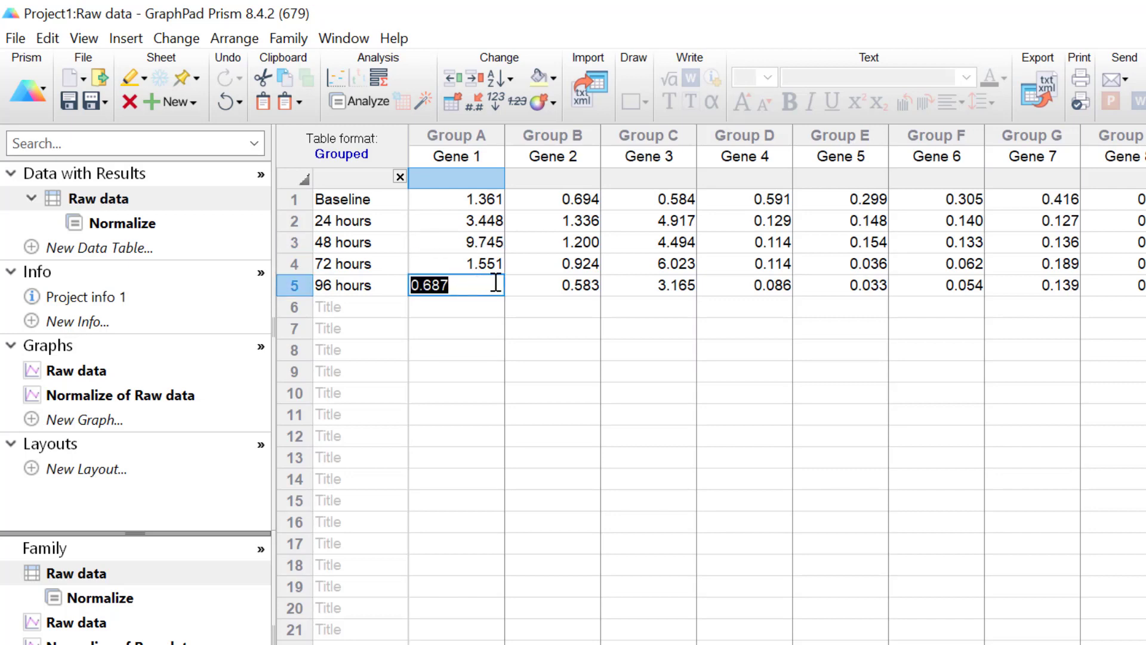
mouse_move(468, 261)
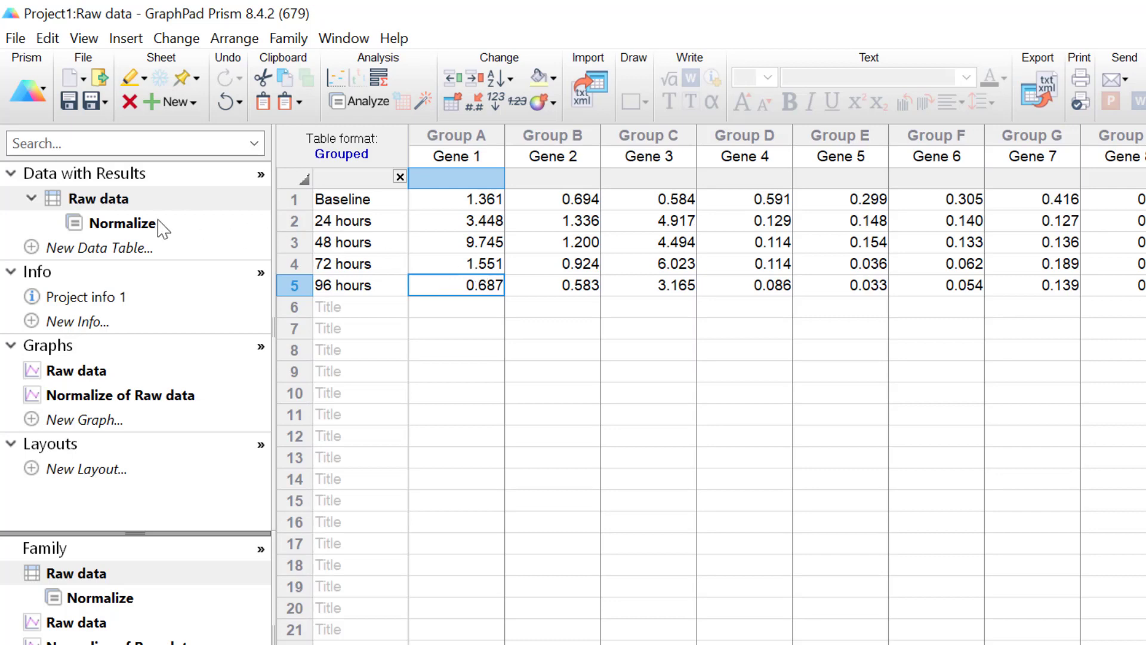
left_click(122, 223)
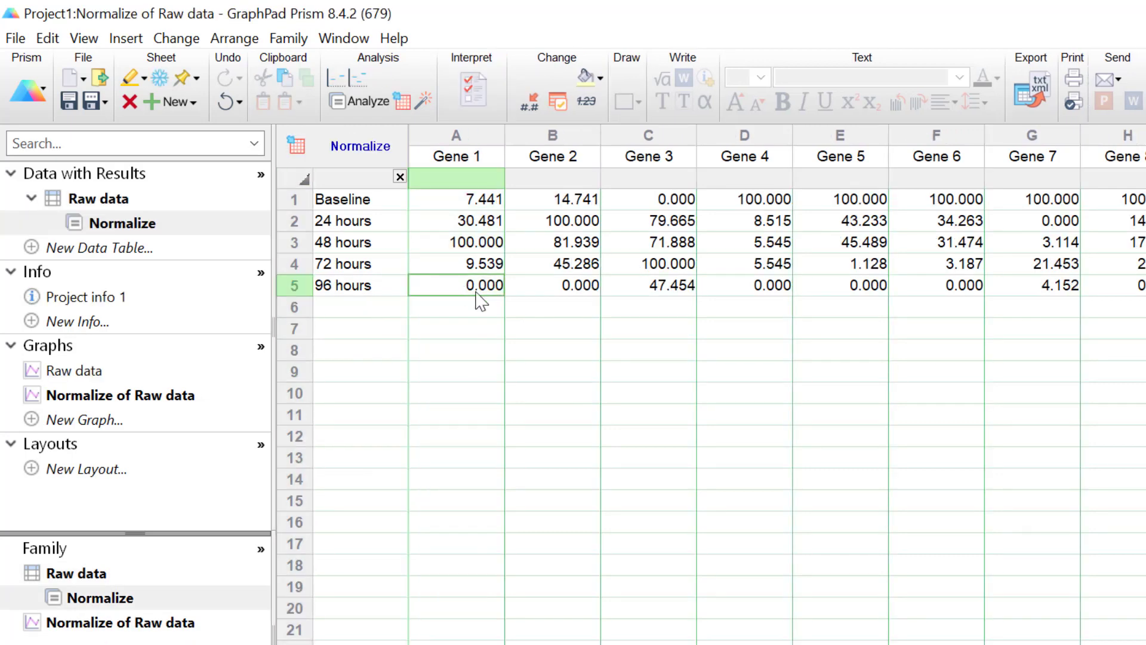
mouse_move(487, 308)
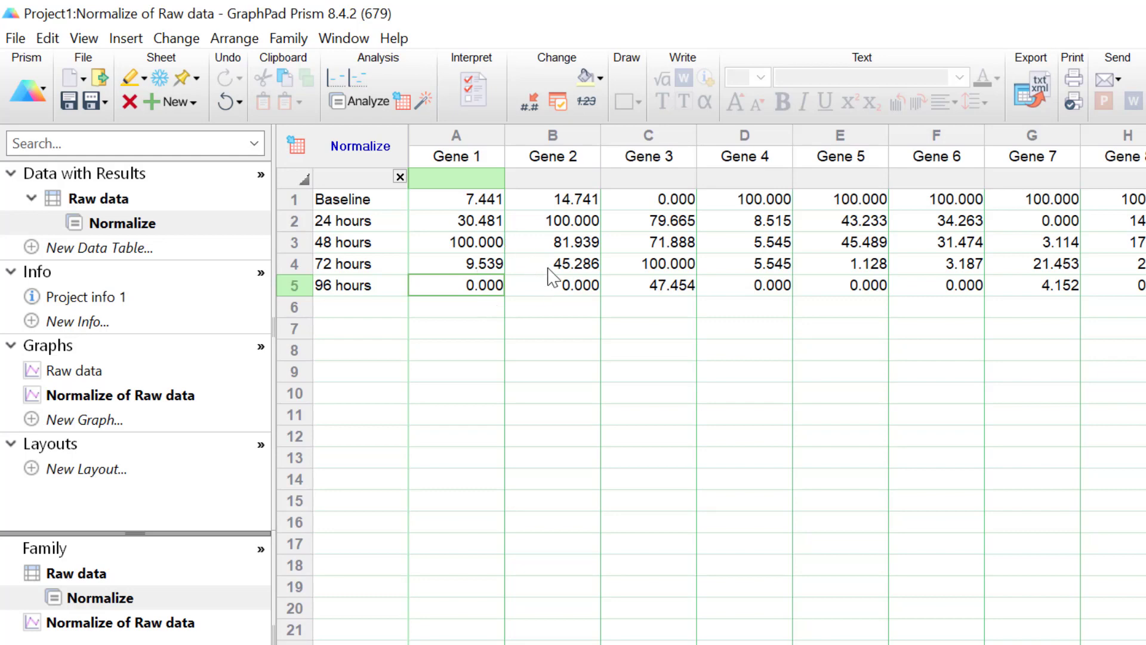
mouse_move(882, 625)
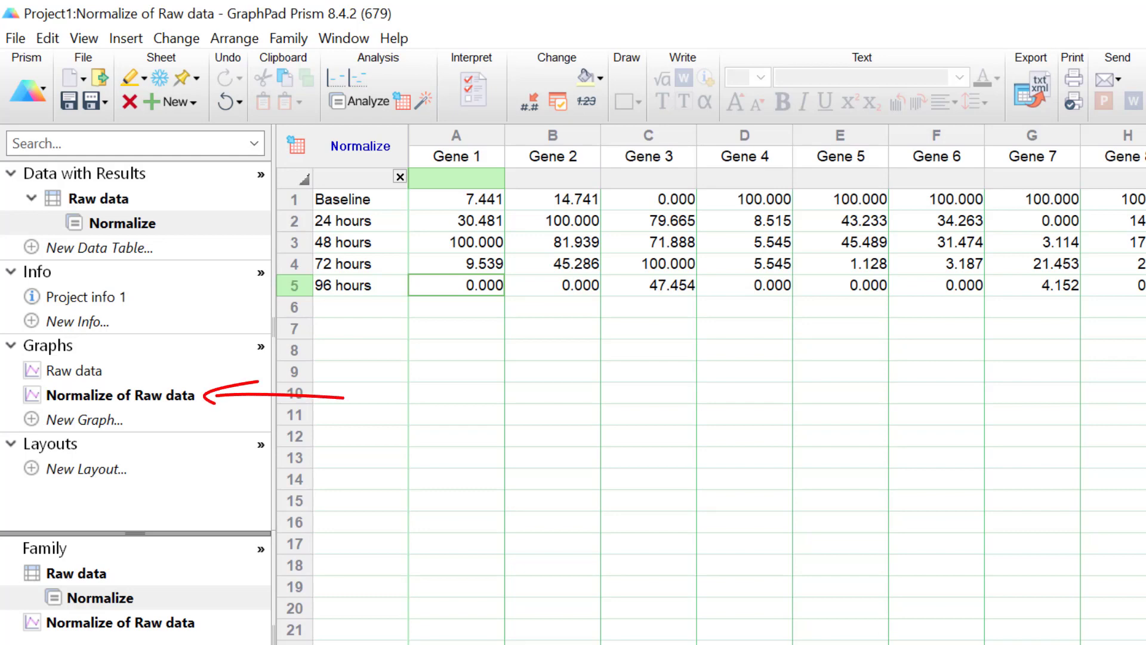
Change the 'Normalize of Raw data' graph to a Grouped Viridis heat map.
left_click(119, 395)
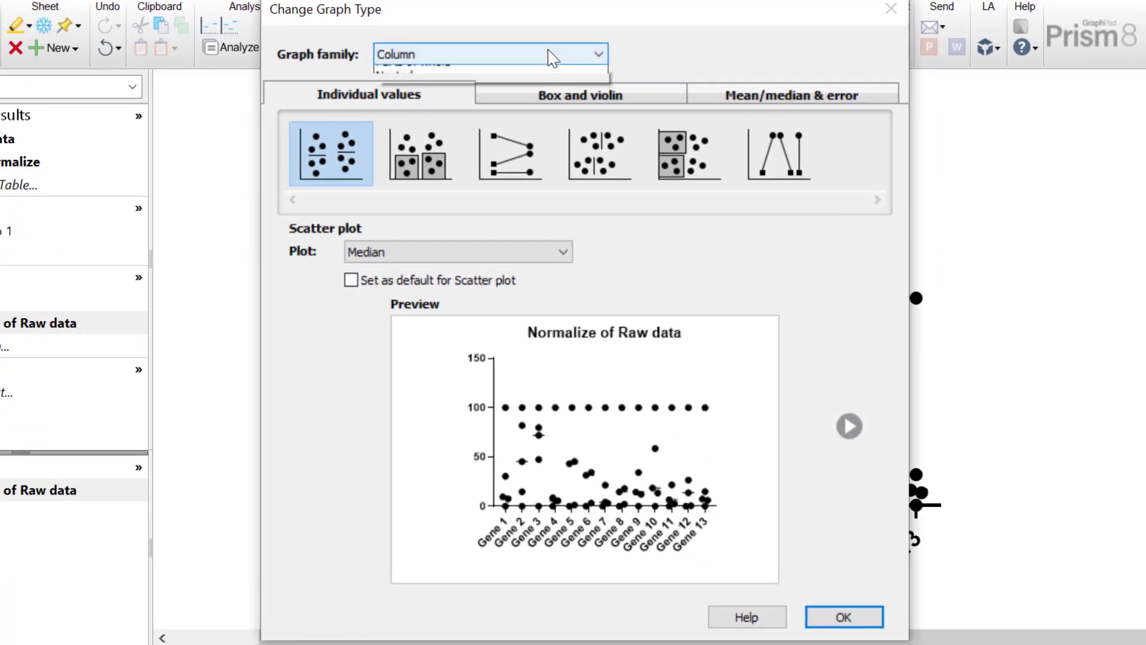
left_click(487, 69)
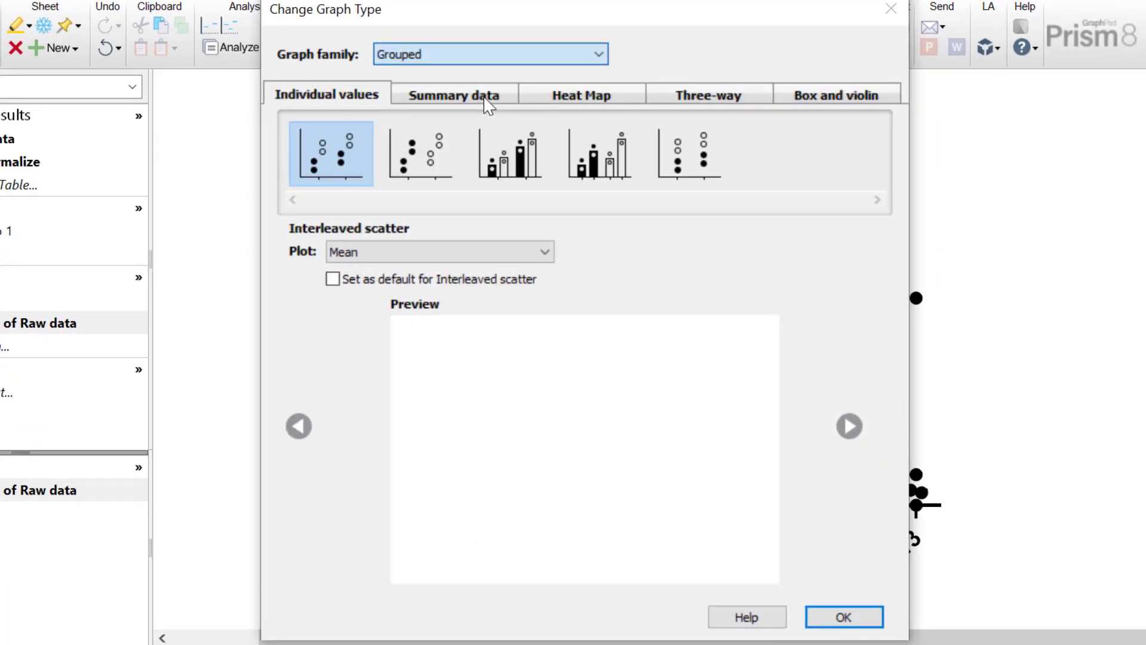
left_click(582, 94)
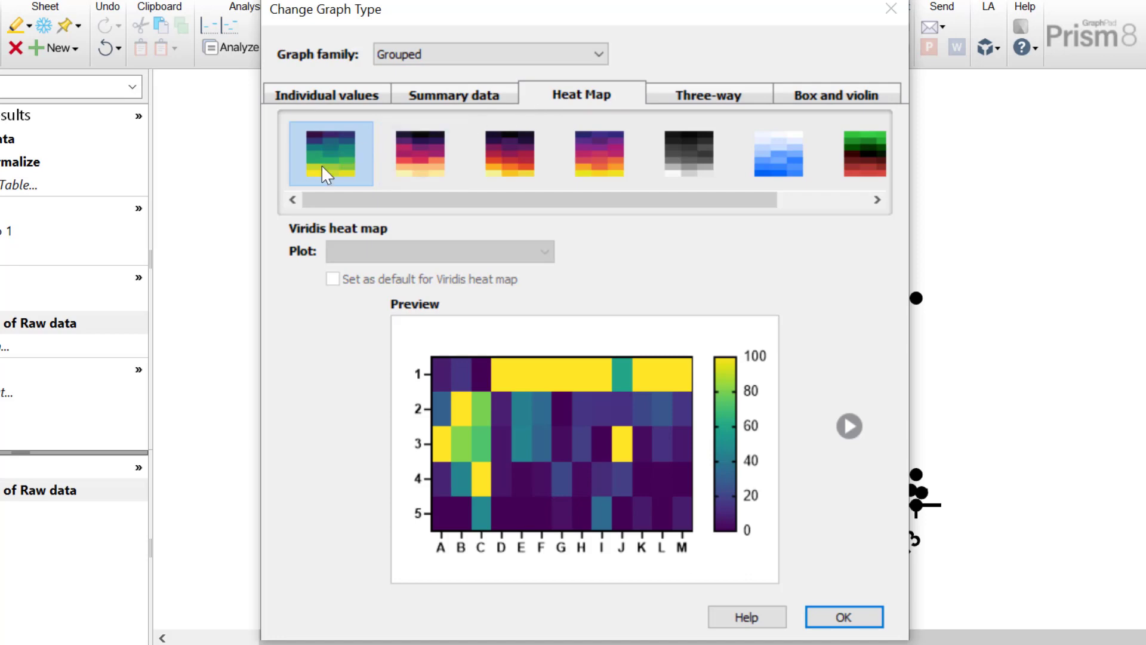
left_click(843, 616)
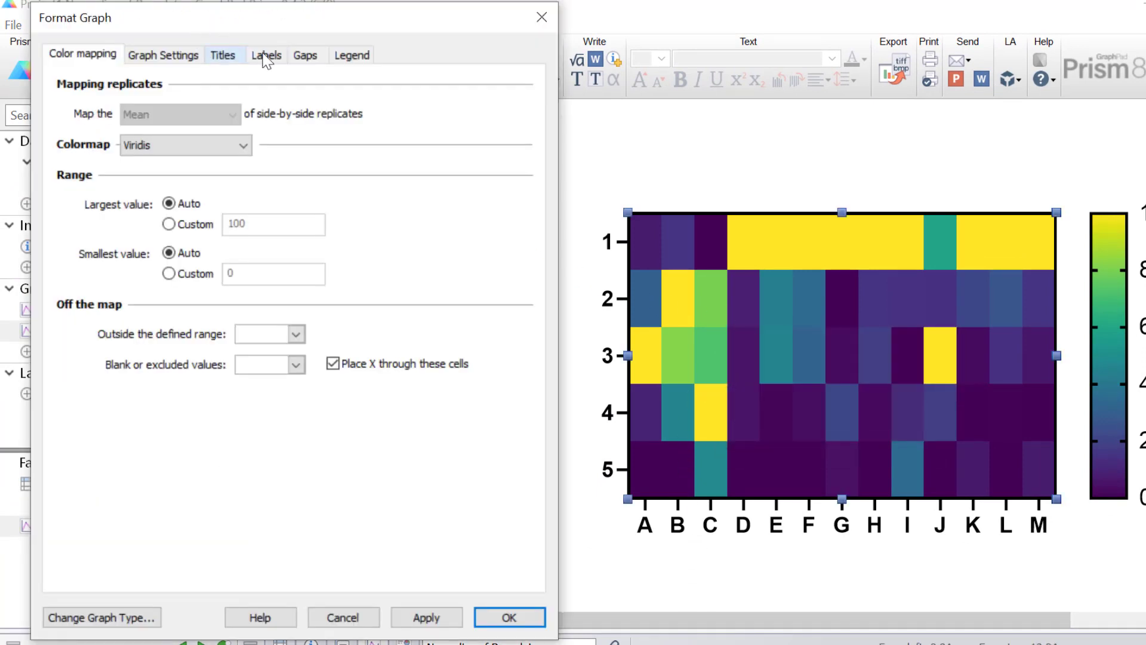
Label rows with time-point row titles and columns with vertical gene column titles.
left_click(265, 55)
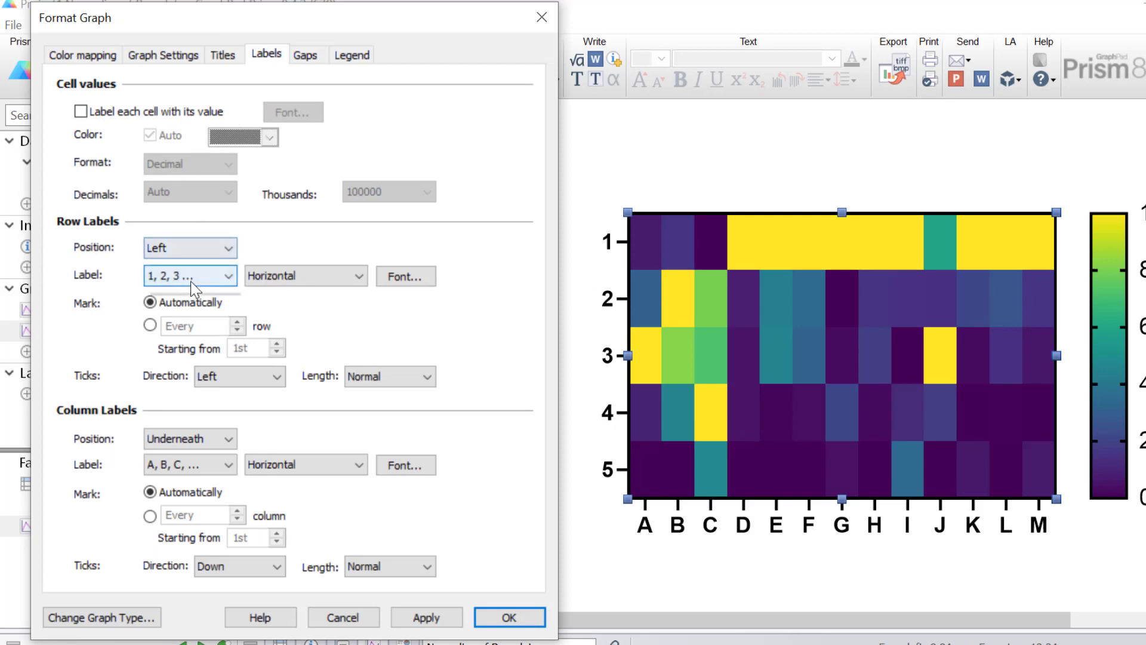
left_click(189, 276)
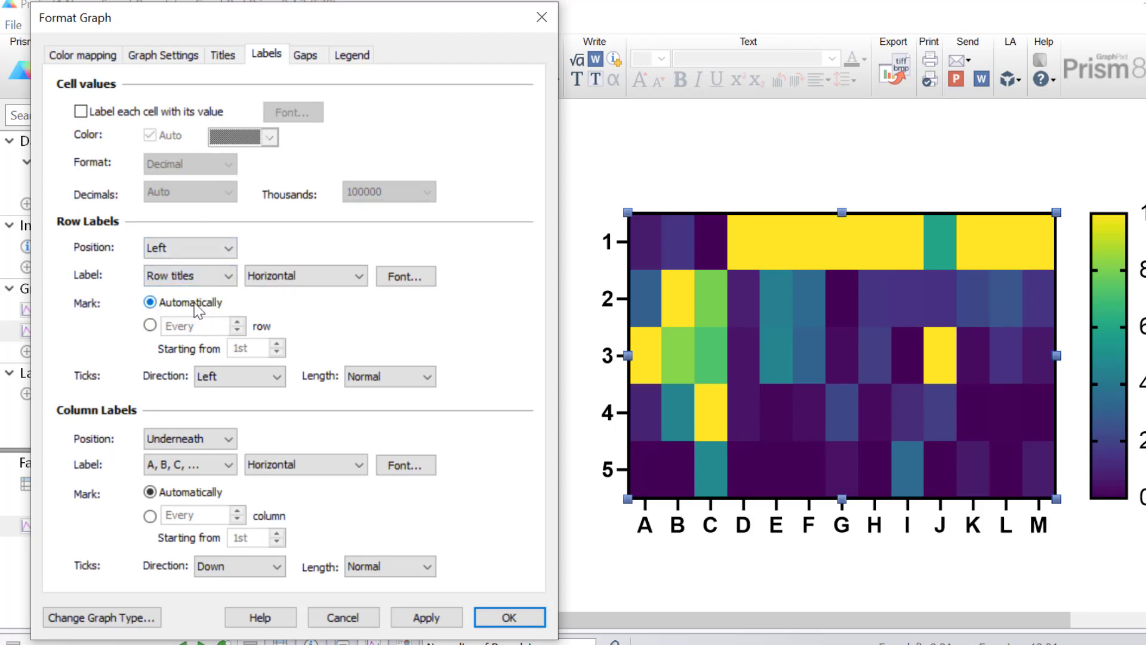
left_click(189, 464)
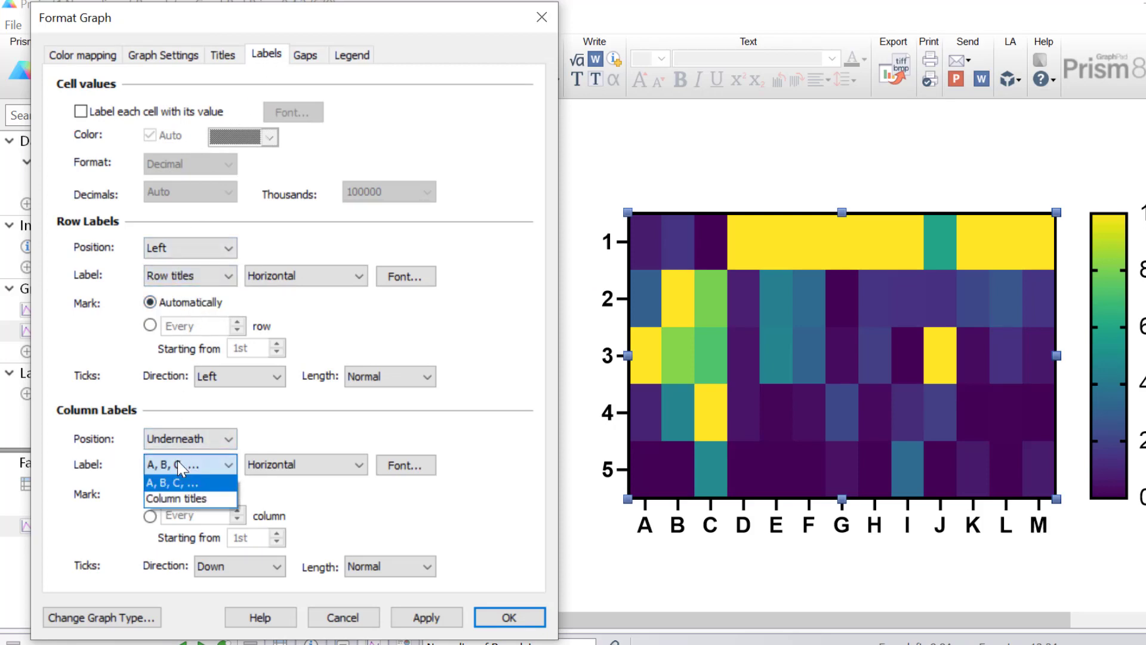
left_click(175, 499)
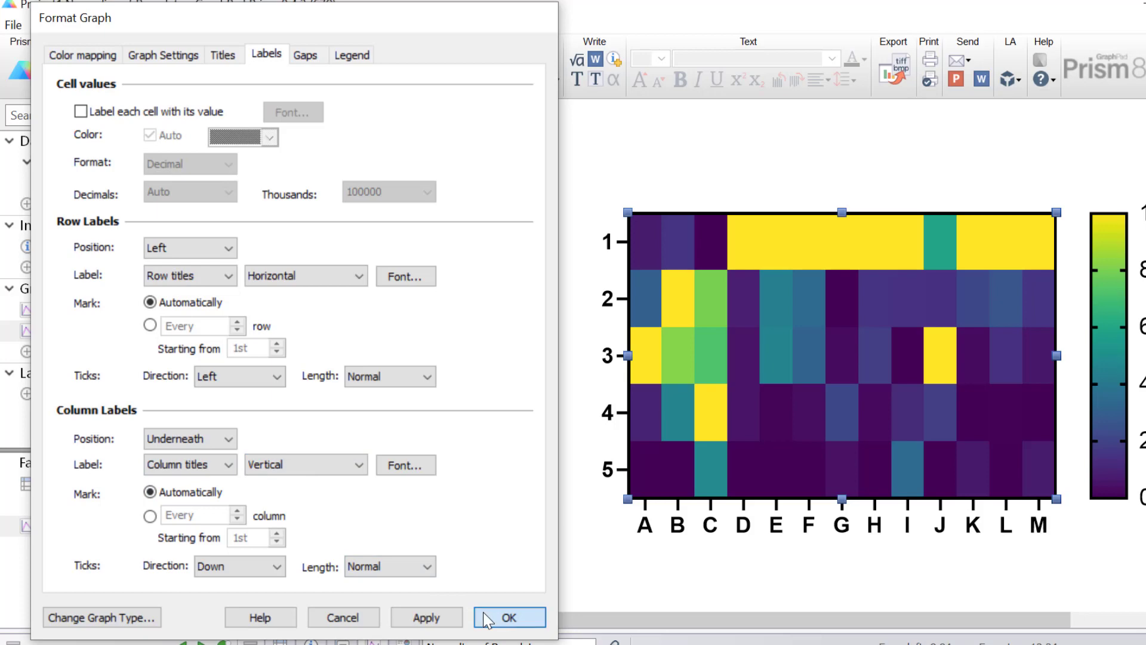
left_click(513, 616)
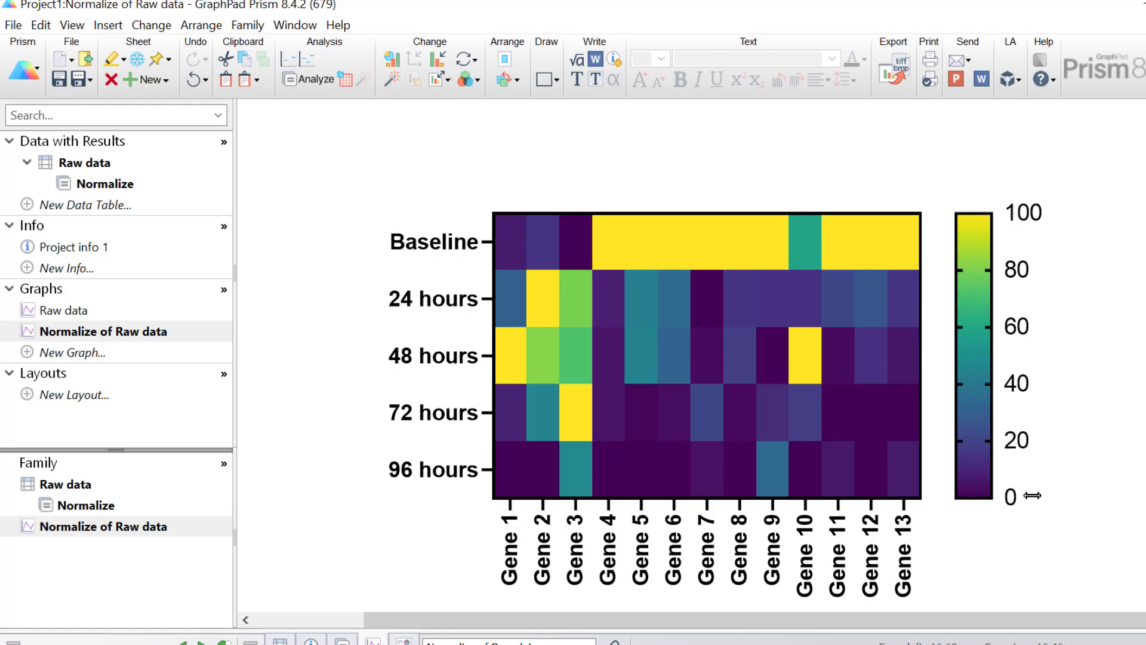
mouse_move(1038, 403)
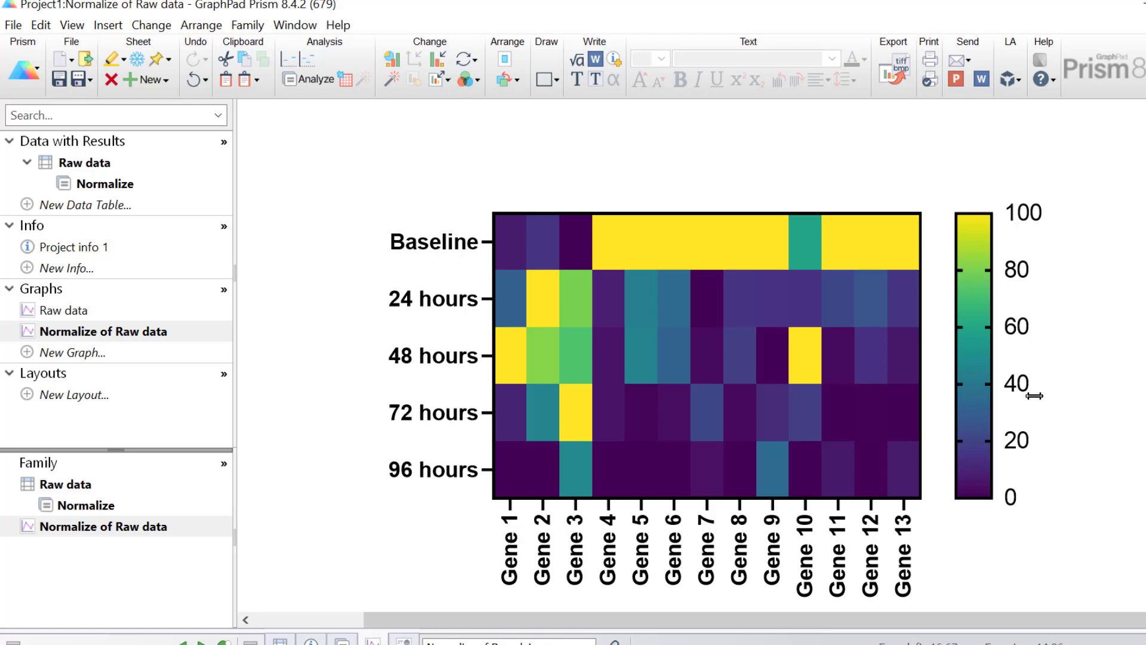
mouse_move(1031, 369)
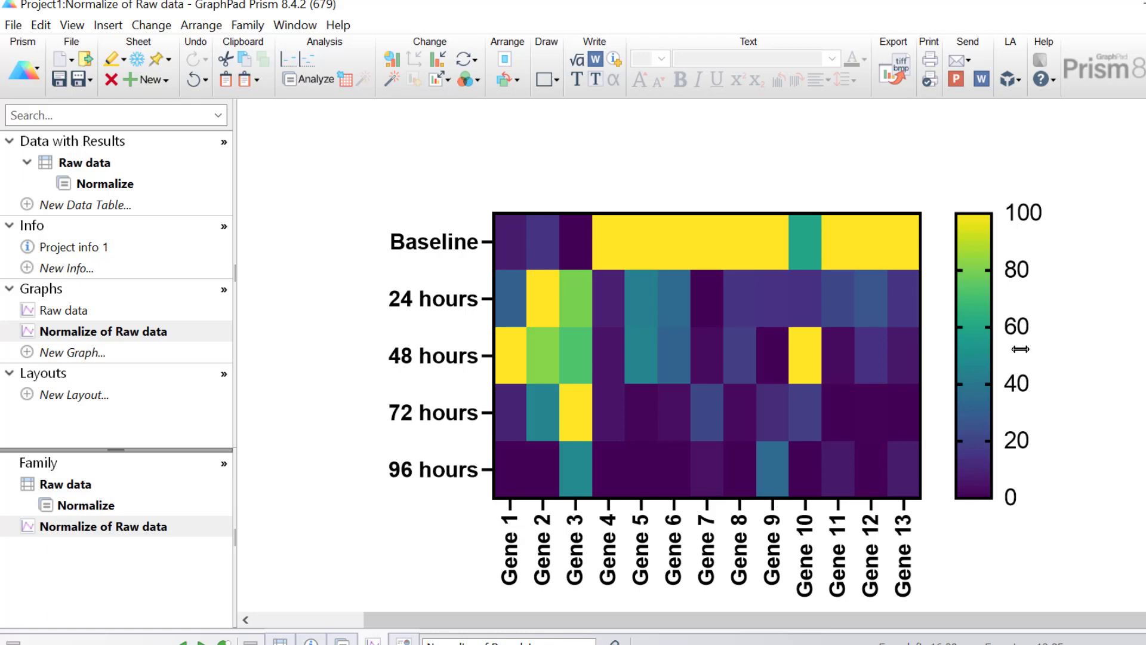
mouse_move(1096, 387)
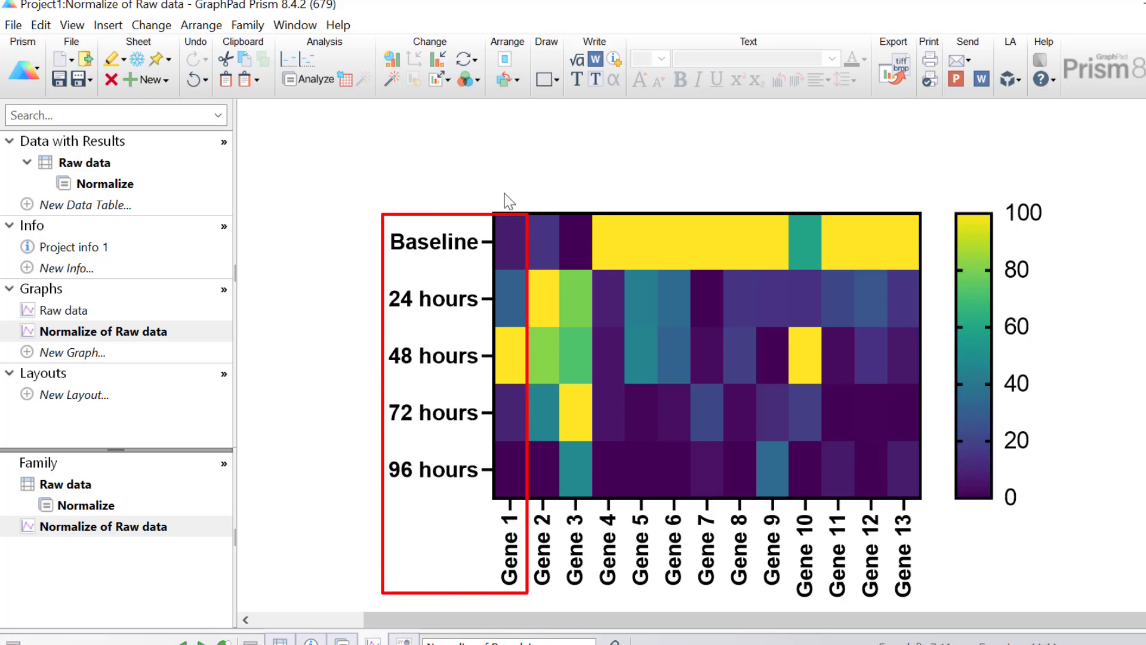
mouse_move(460, 363)
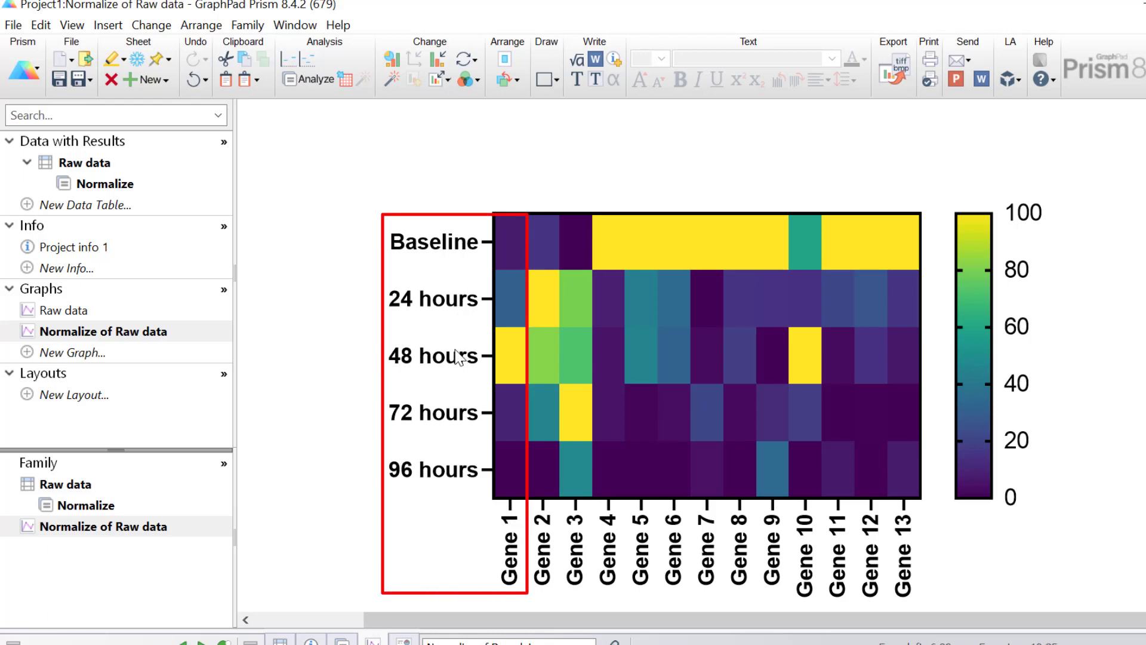
mouse_move(476, 363)
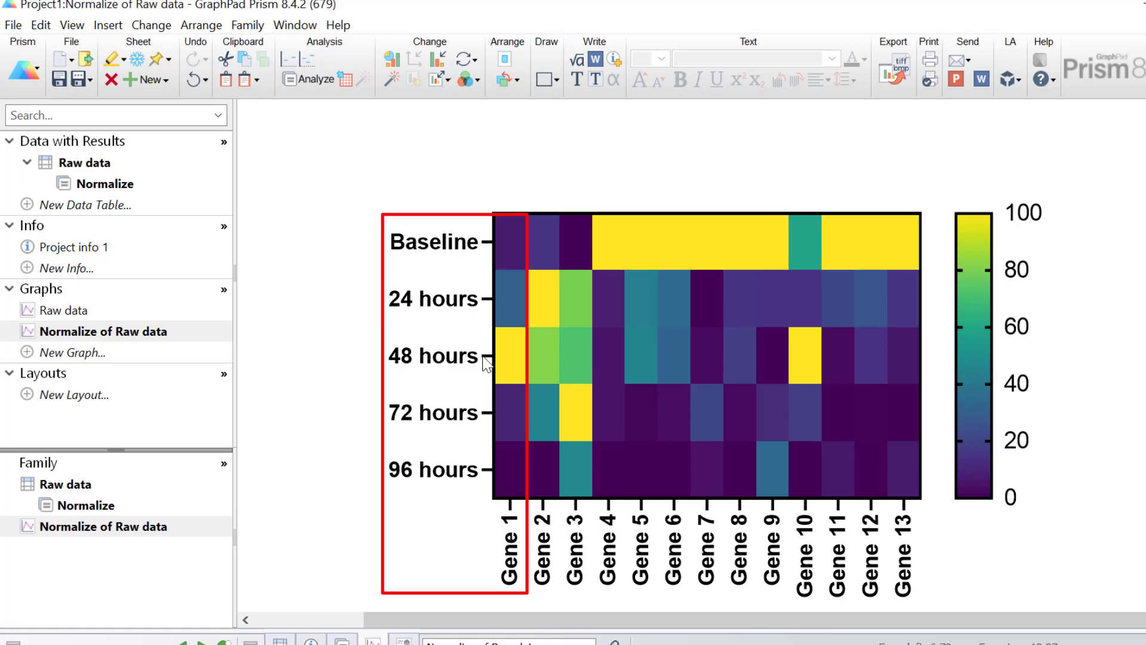
mouse_move(442, 492)
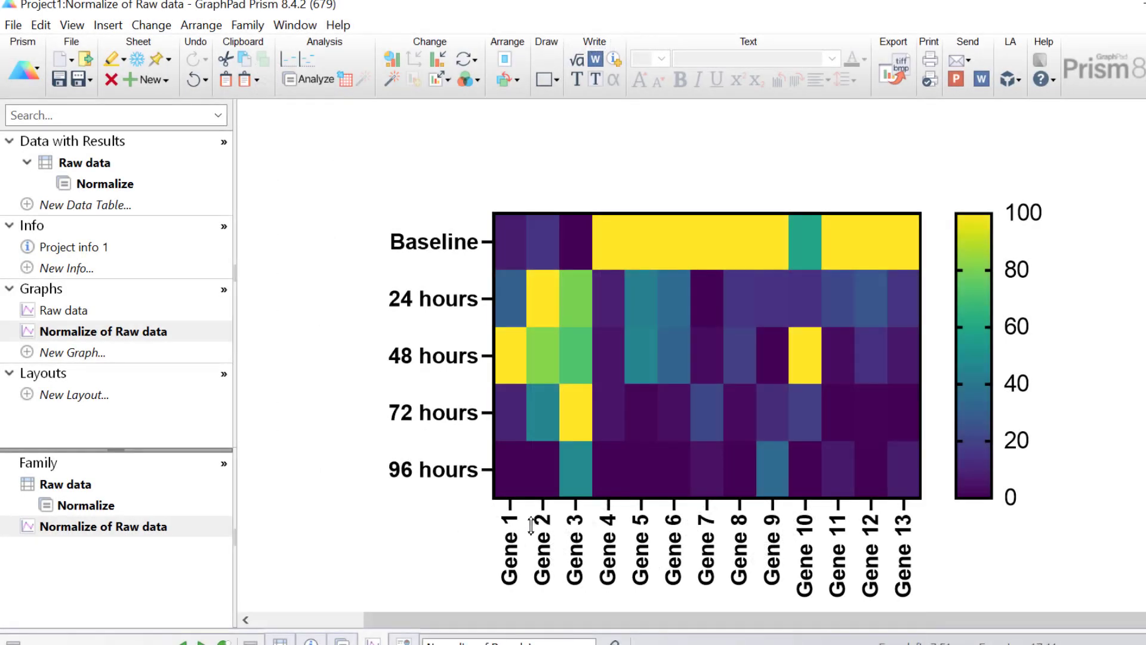
mouse_move(581, 545)
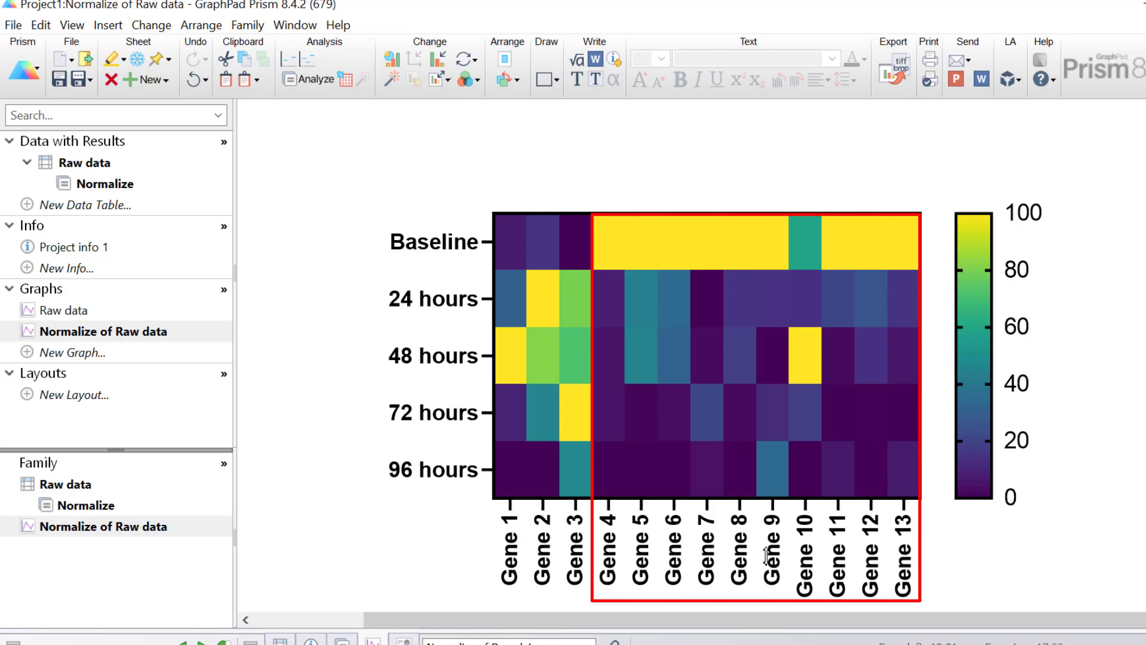
mouse_move(618, 258)
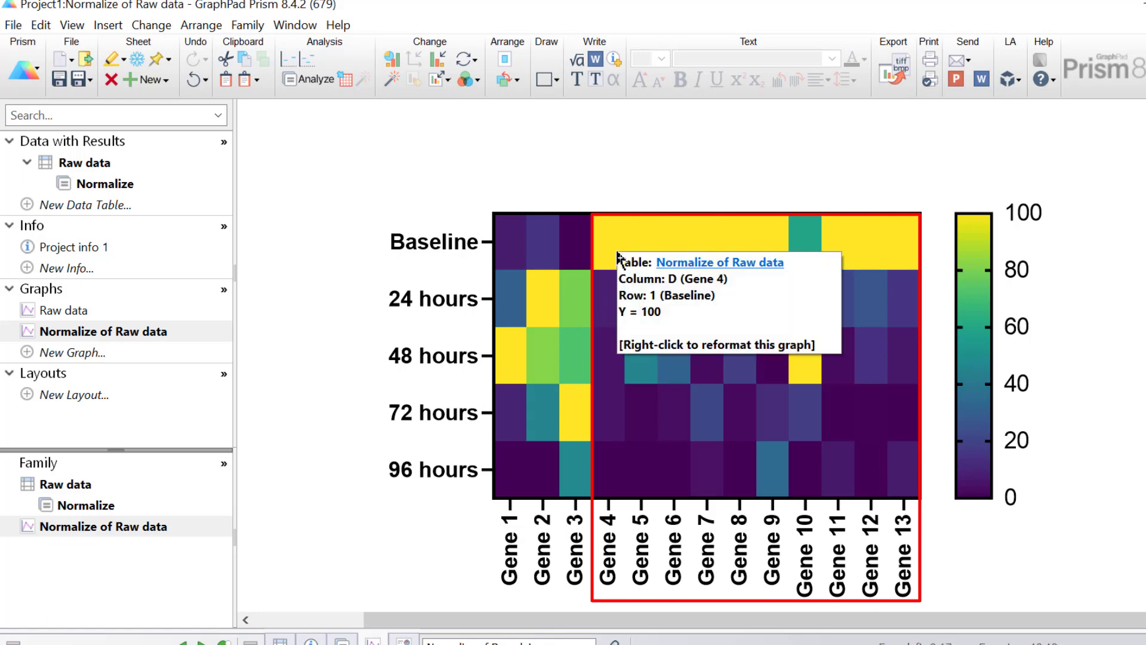
mouse_move(422, 250)
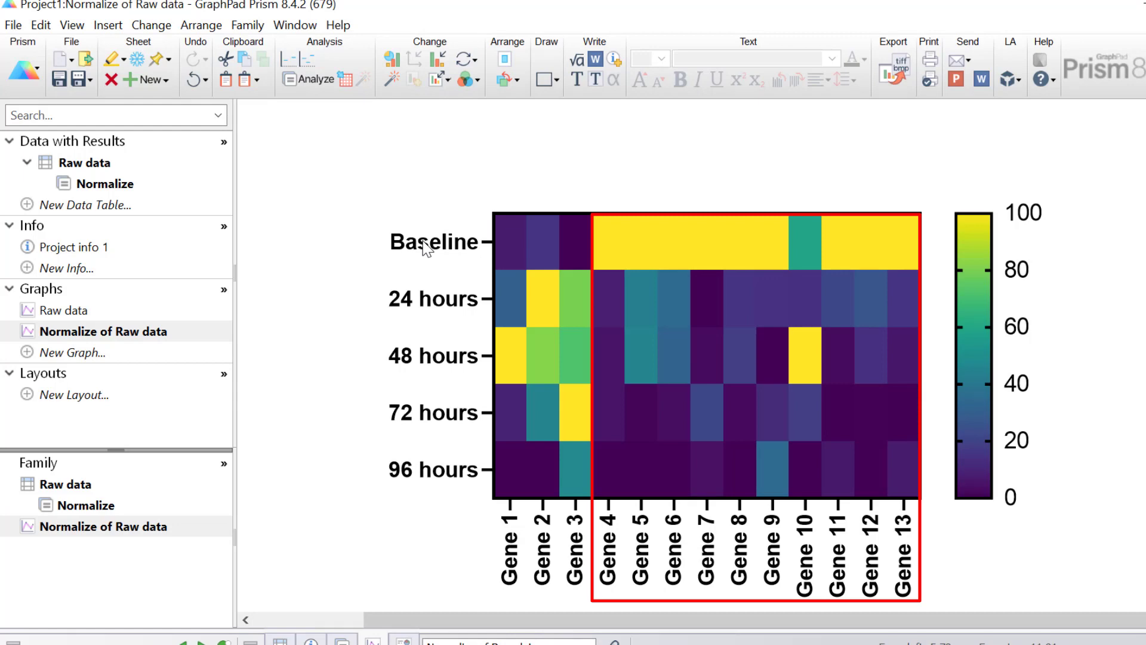
mouse_move(419, 346)
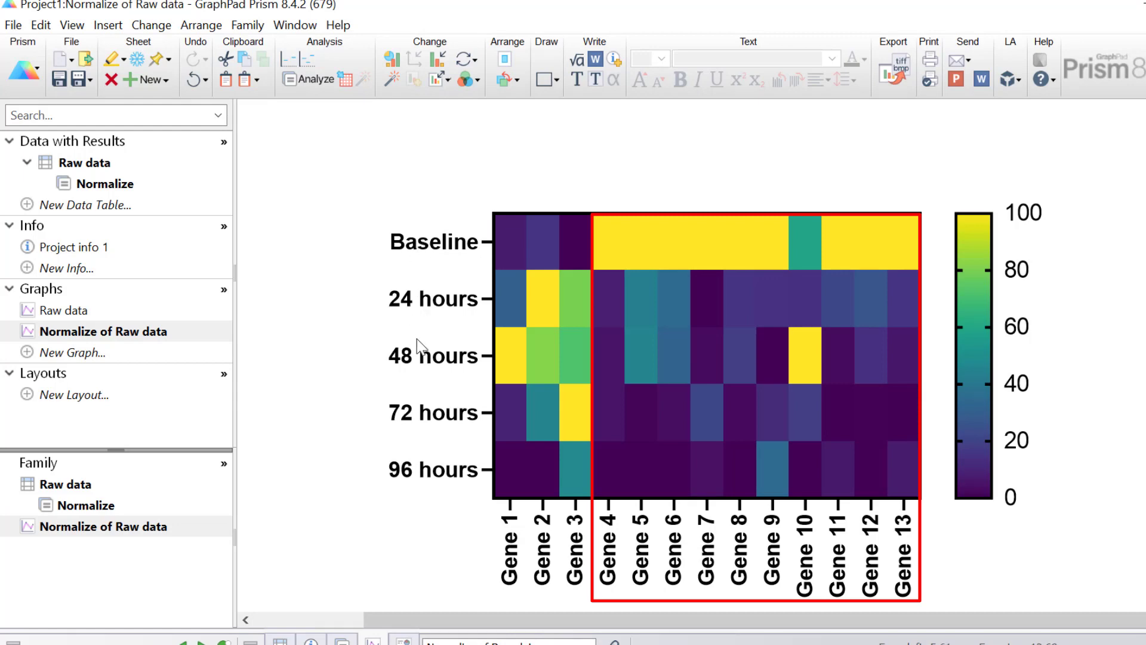
mouse_move(711, 375)
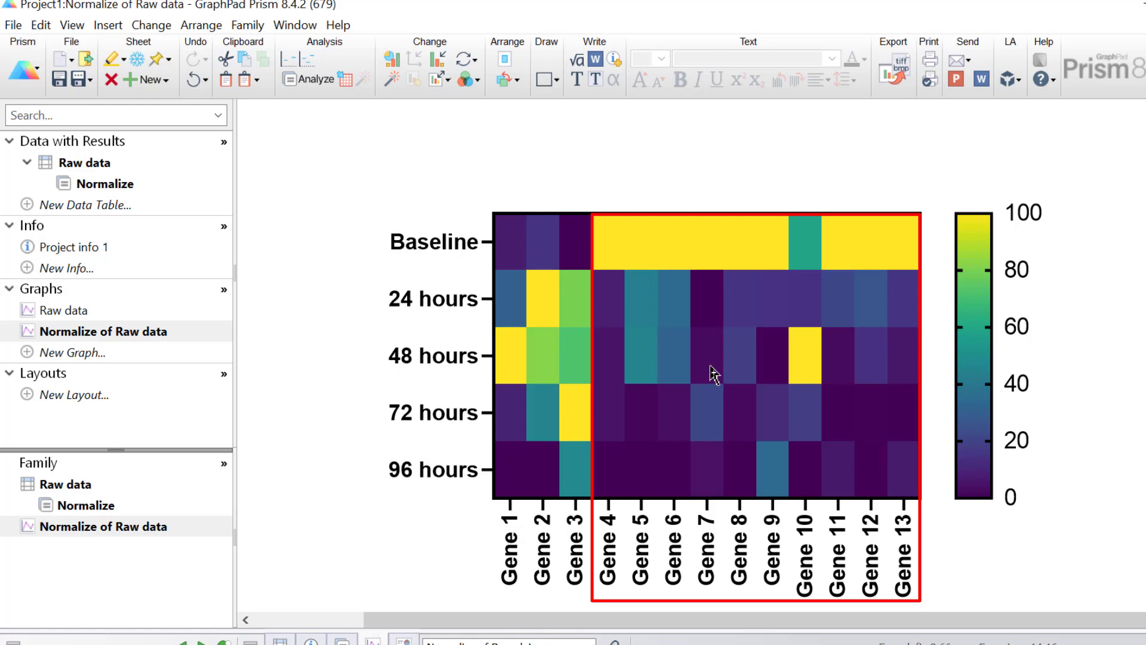